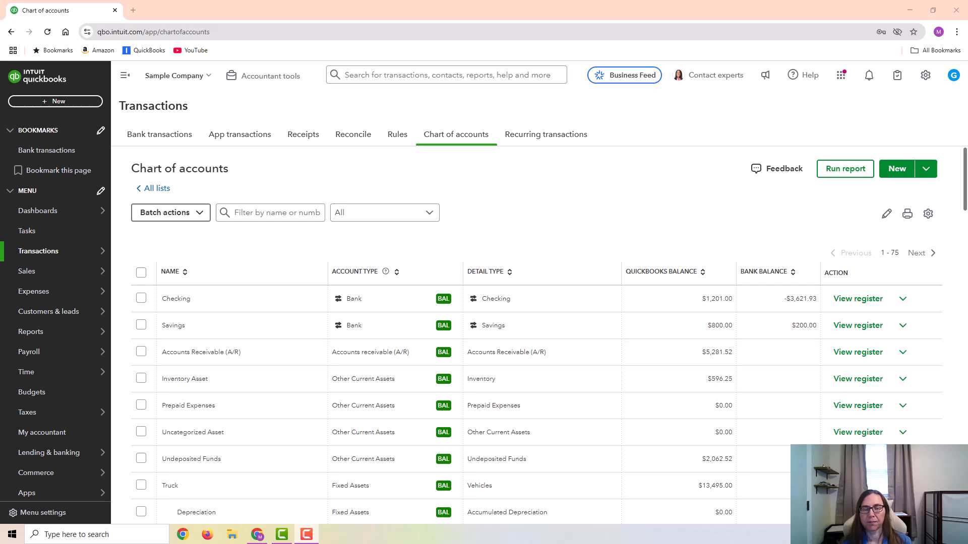
mouse_move(752, 210)
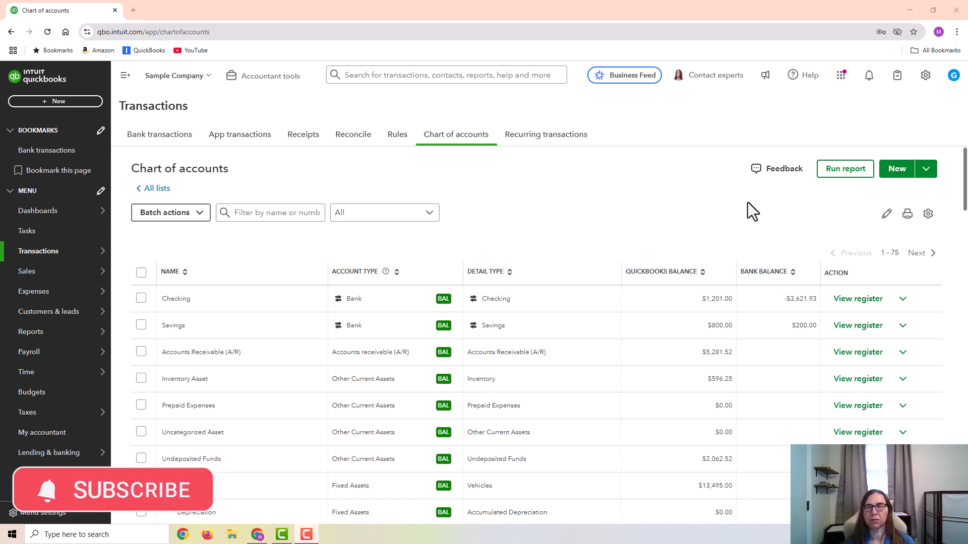
mouse_move(911, 132)
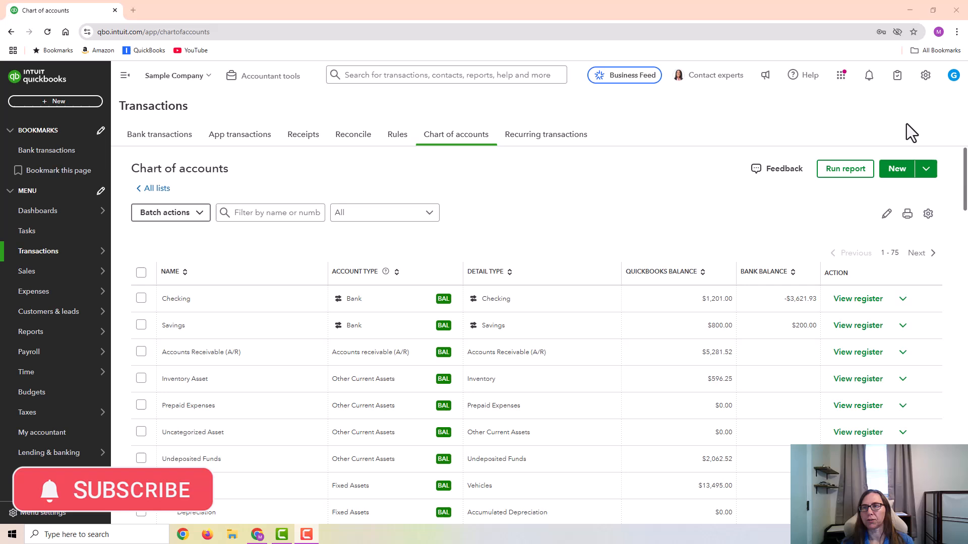
mouse_move(897, 168)
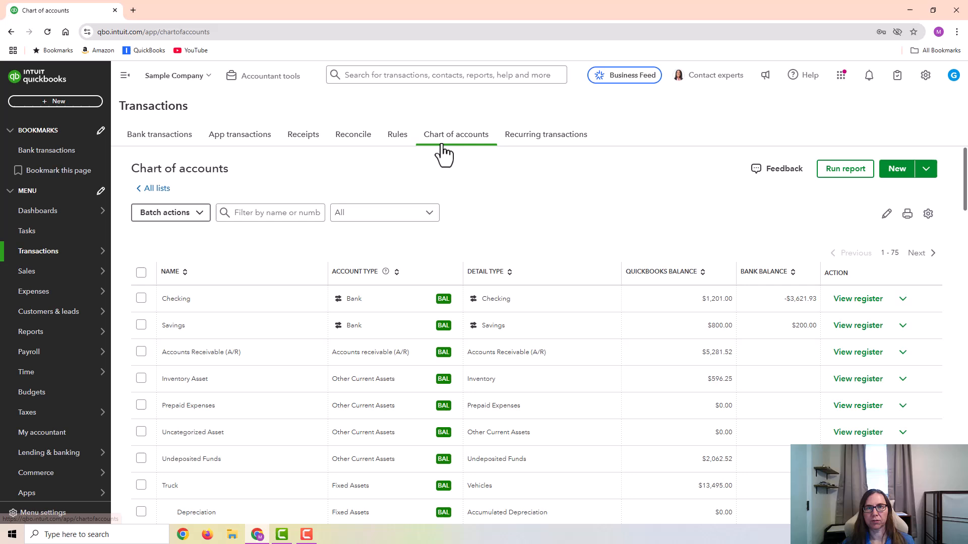
mouse_move(897, 168)
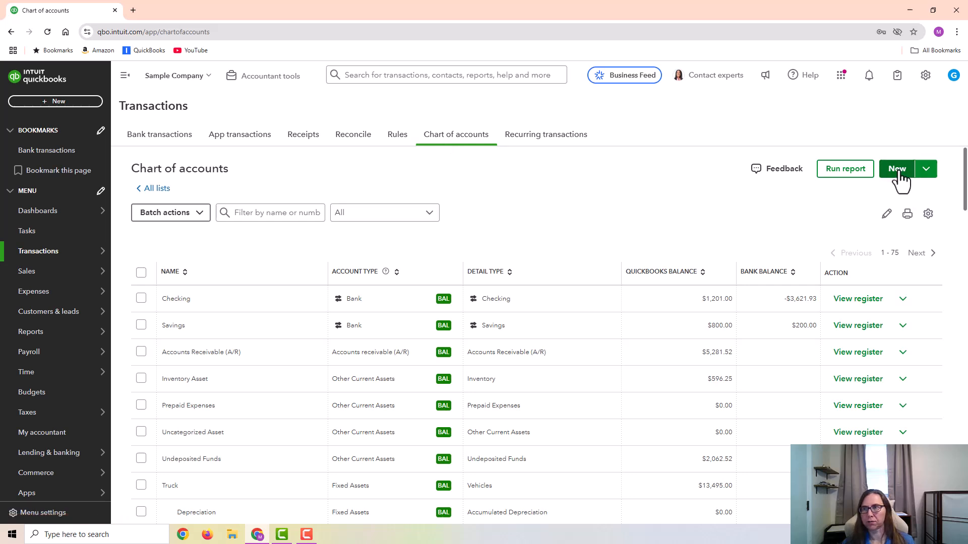
Step: Create and save the Employee Loan Receivable account as Other Current Assets, detail Employee Cash Advances
click(896, 169)
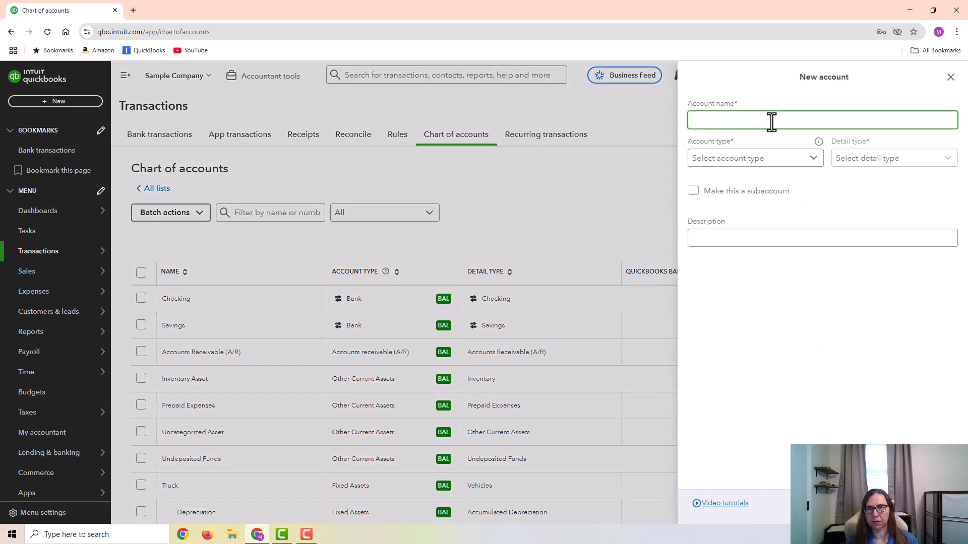
text(Employee Loa)
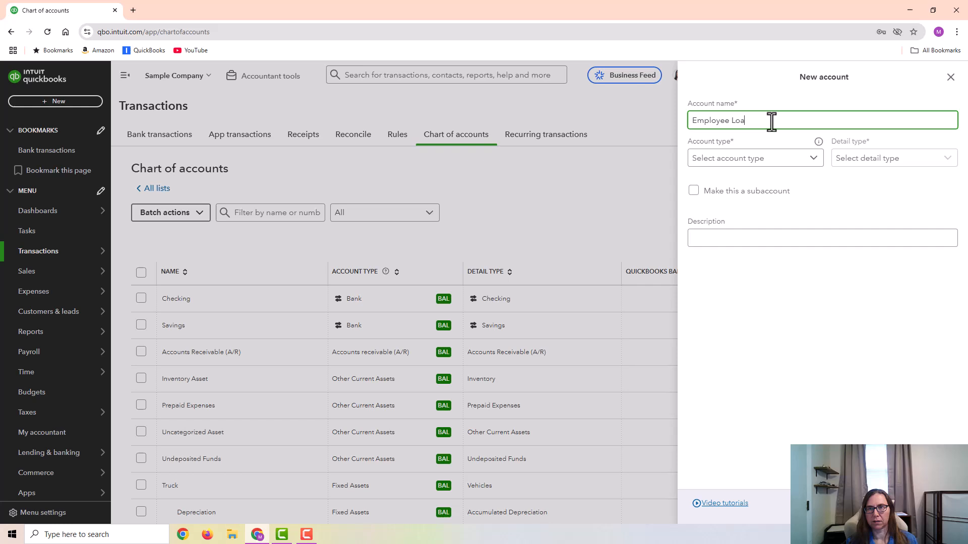
text(n Receivable)
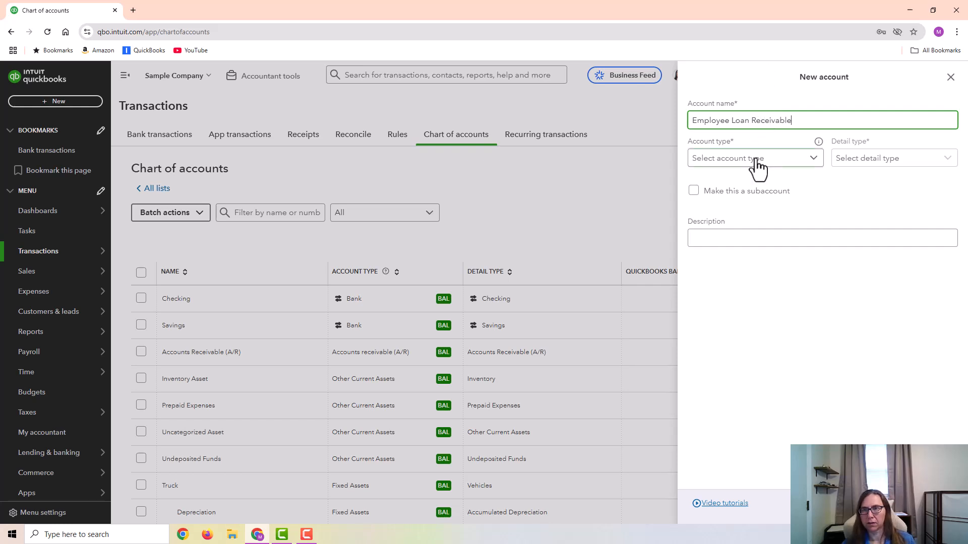
click(754, 158)
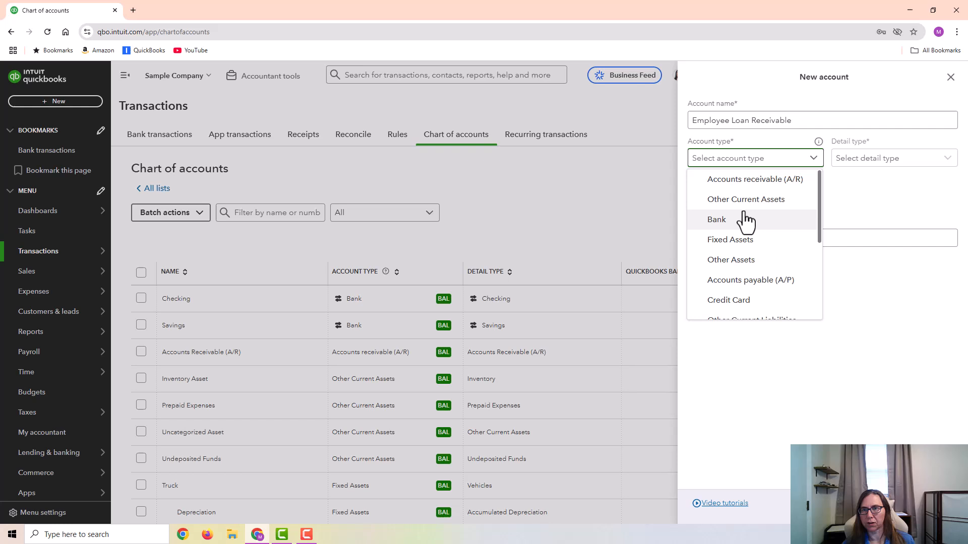
click(745, 198)
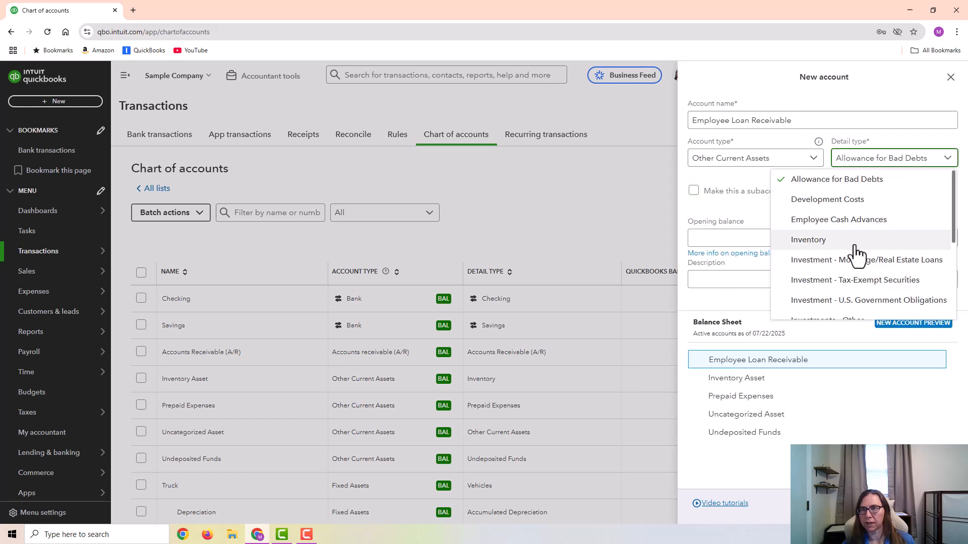
click(837, 219)
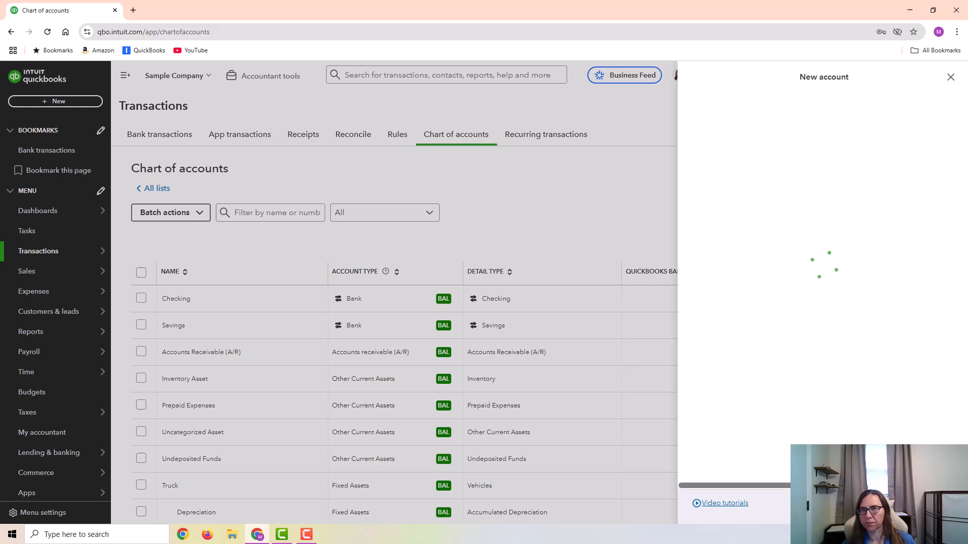
click(949, 76)
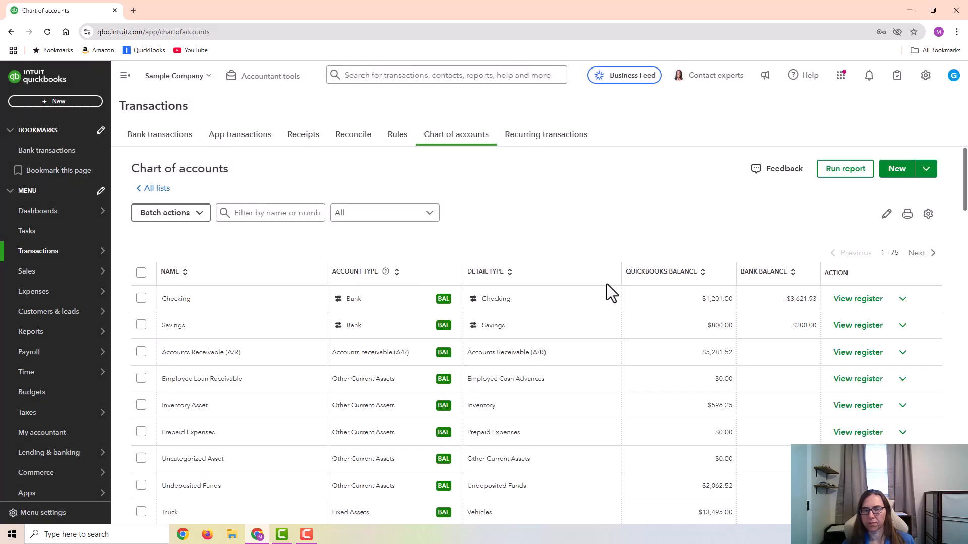
mouse_move(616, 289)
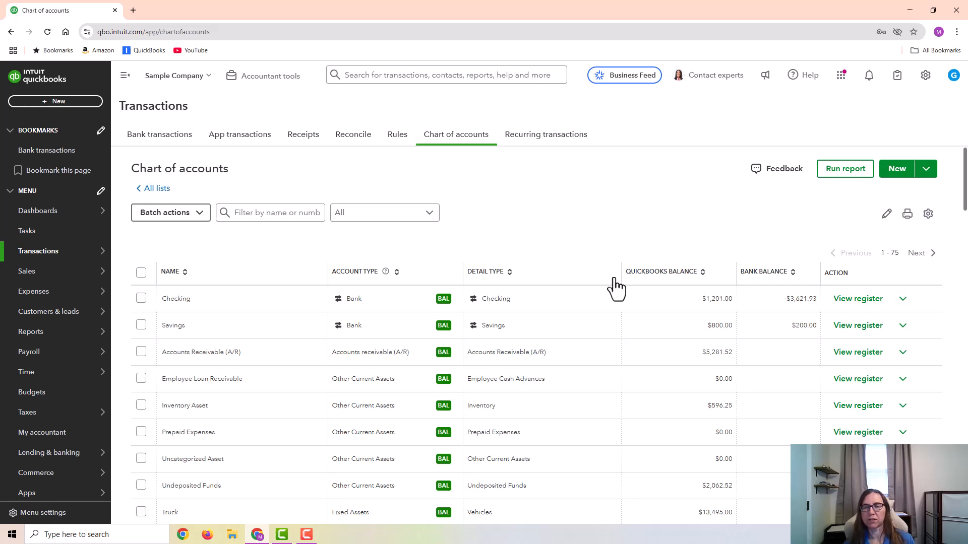
mouse_move(538, 224)
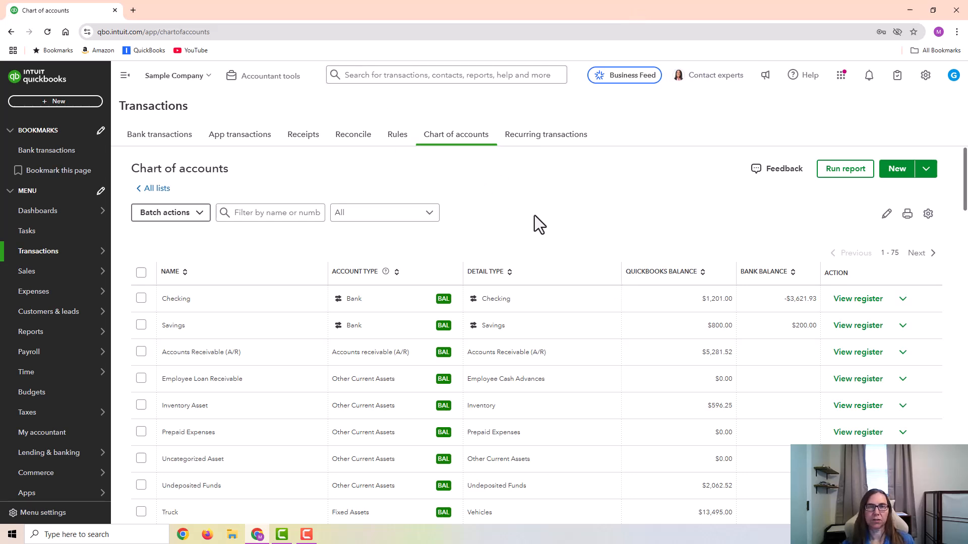
mouse_move(523, 215)
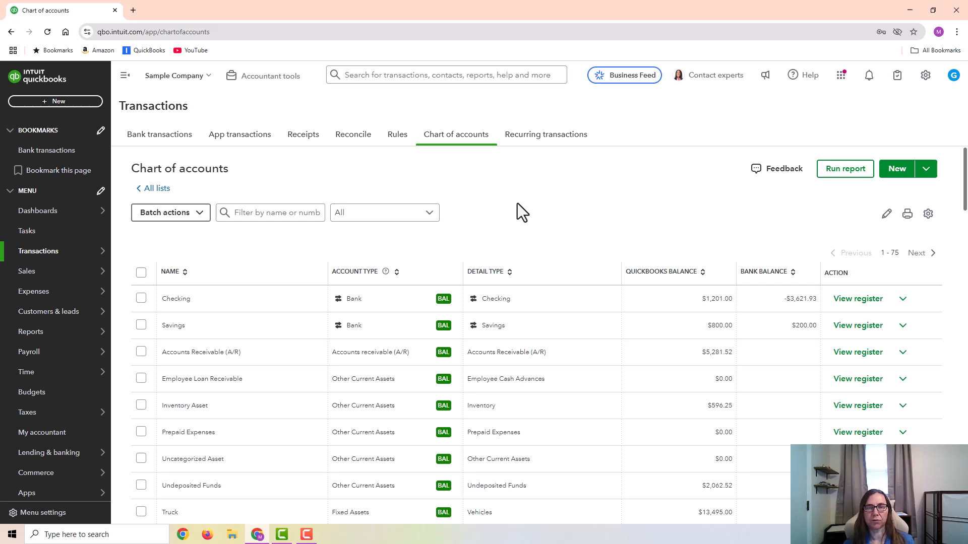
mouse_move(75, 108)
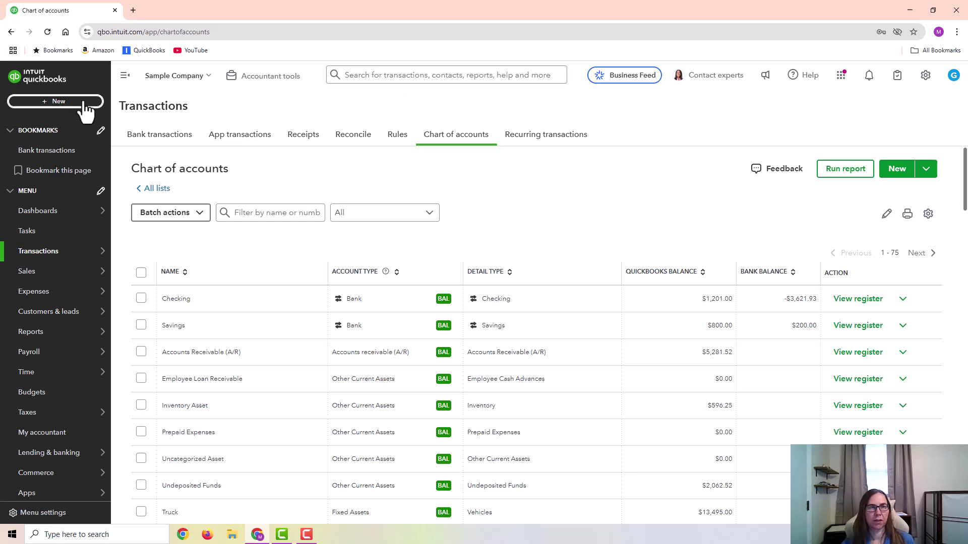
Step: Start a new check from the + New menu, opening blank Check #71
click(54, 101)
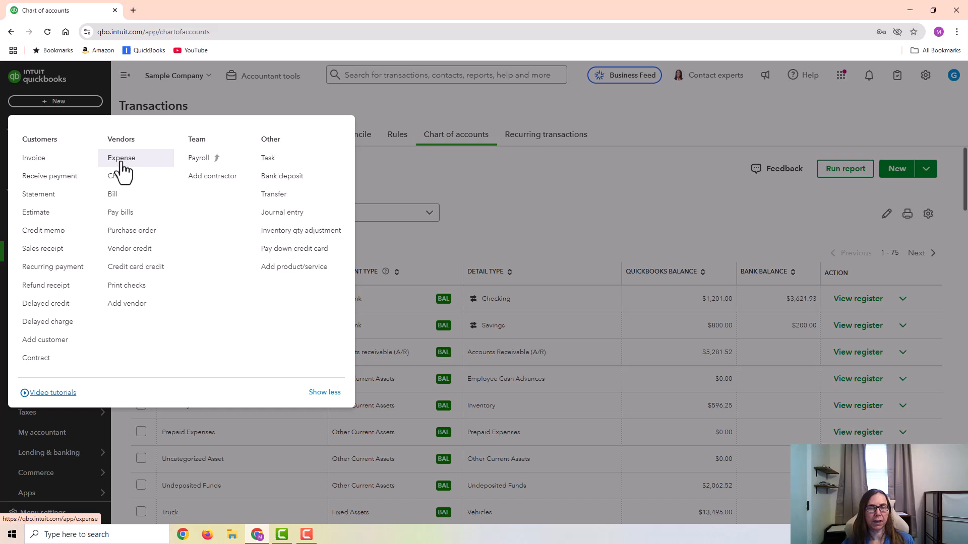
mouse_move(134, 169)
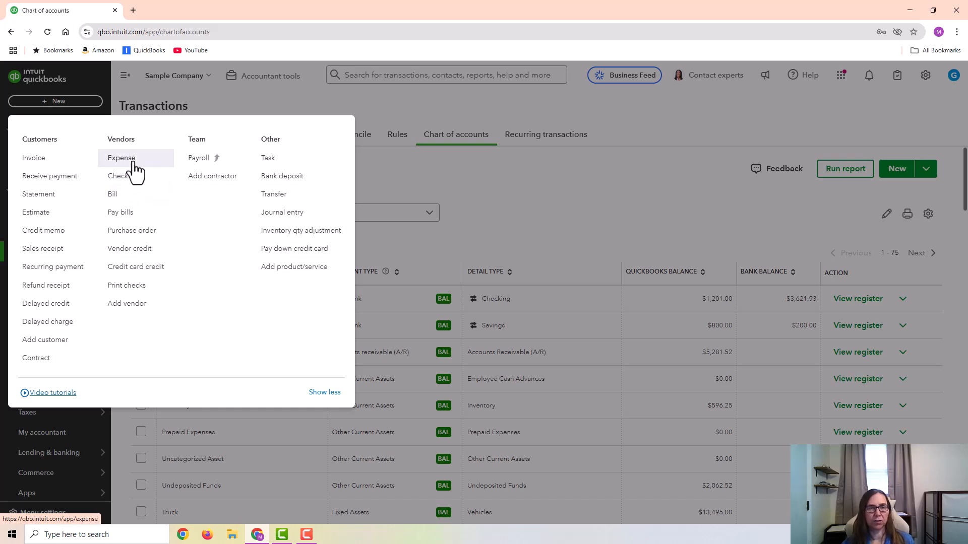
mouse_move(213, 176)
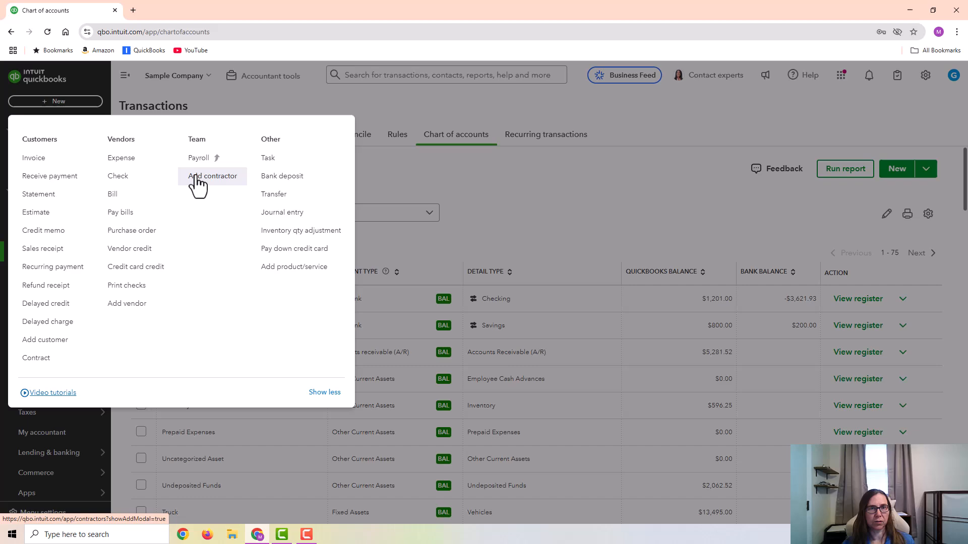
mouse_move(171, 204)
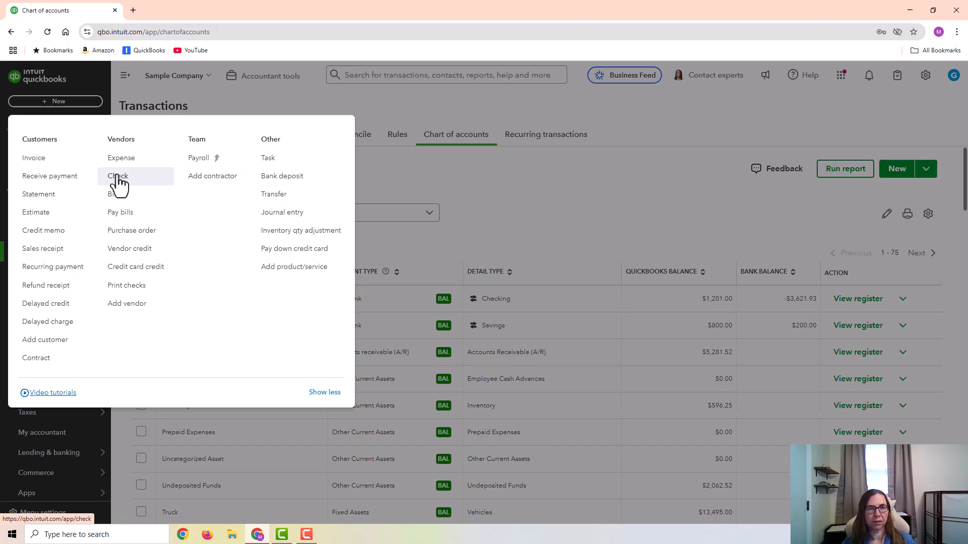
click(117, 175)
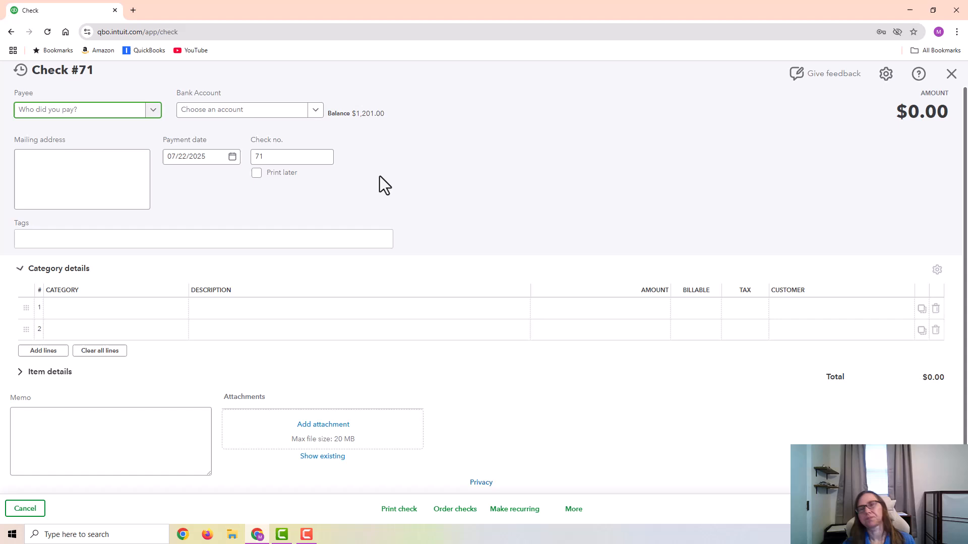
text(em)
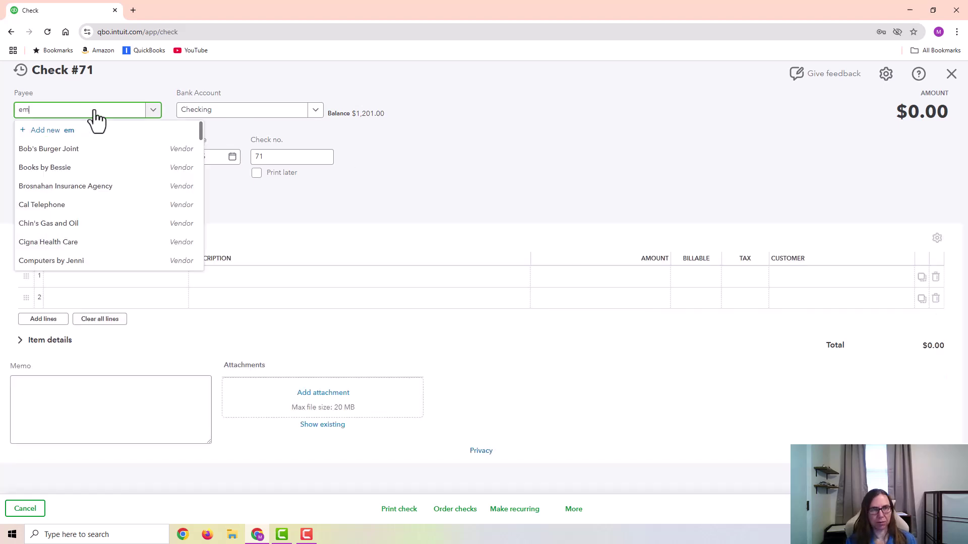
key(Backspace)
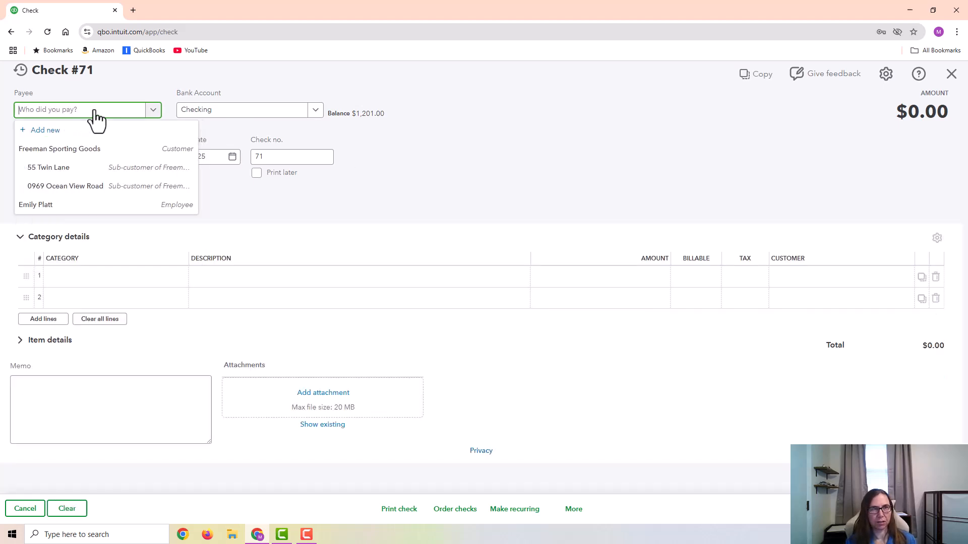
click(36, 205)
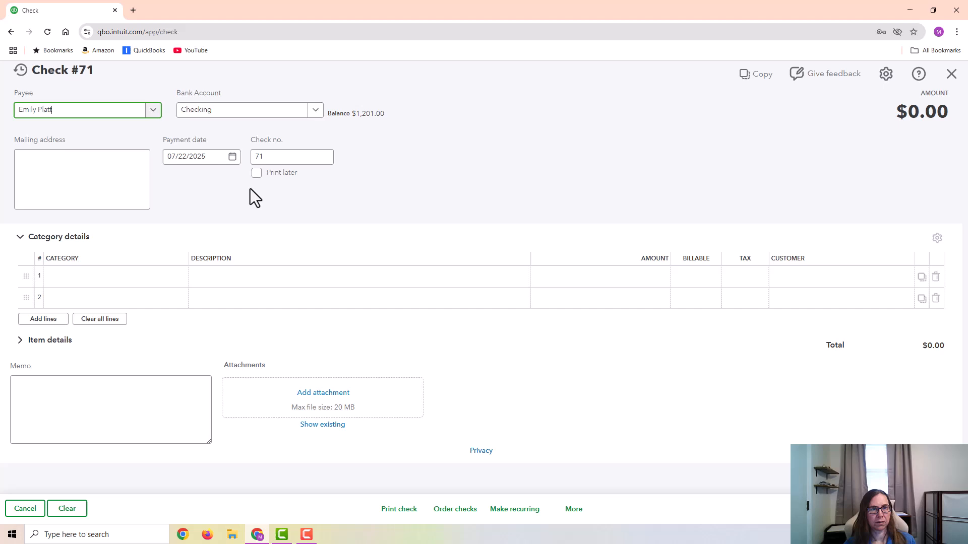
click(114, 276)
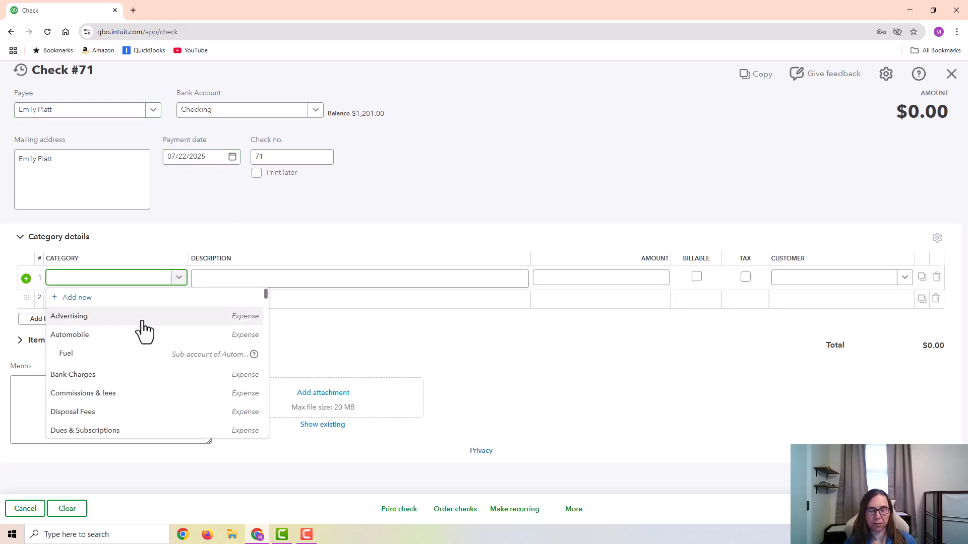
text(employ)
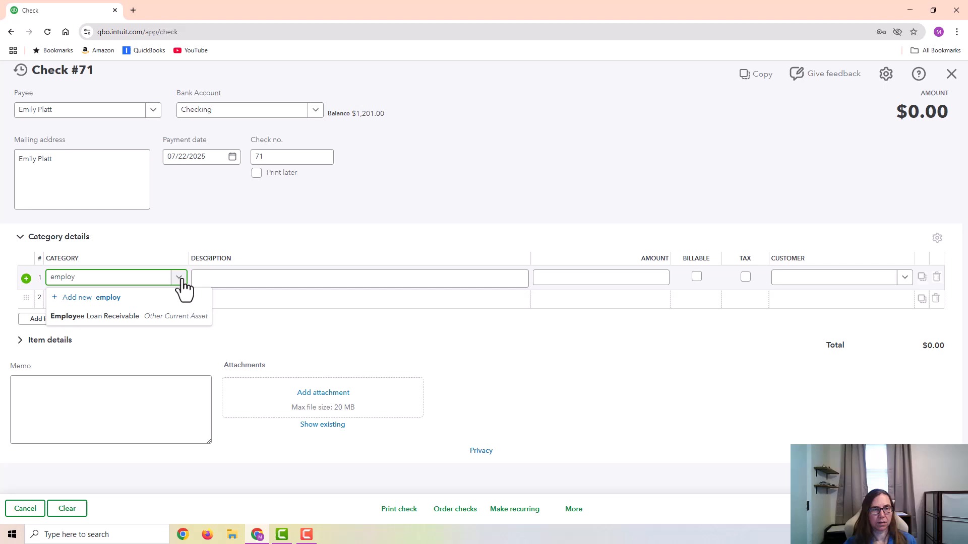
click(93, 315)
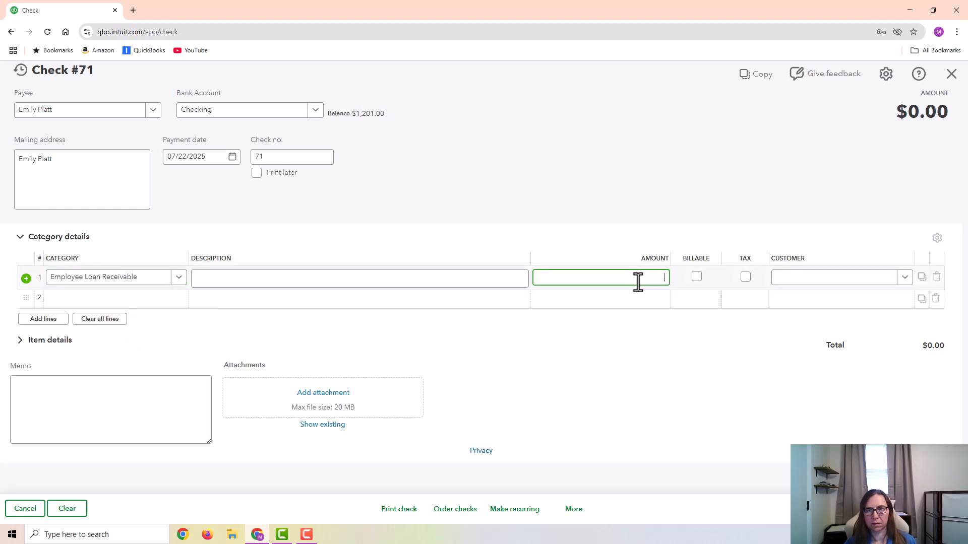
Step: Enter $500 with description 'employee advance to be repaid via payroll deduction' and select it for reuse
text(500)
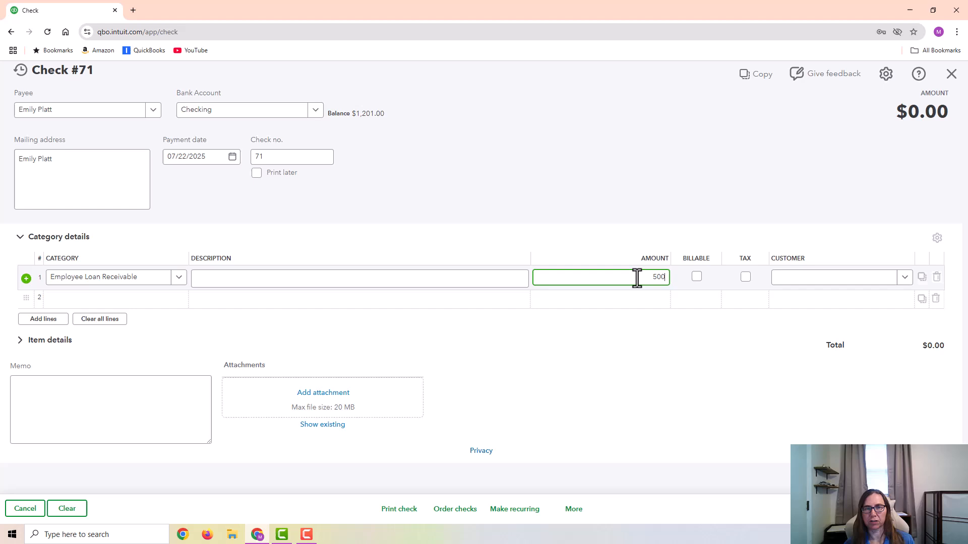
click(360, 278)
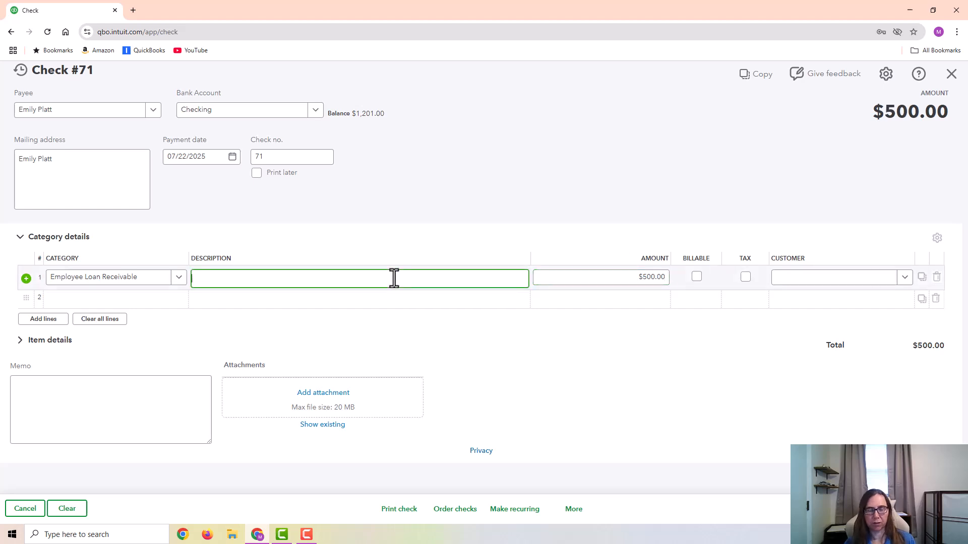
text(employee a)
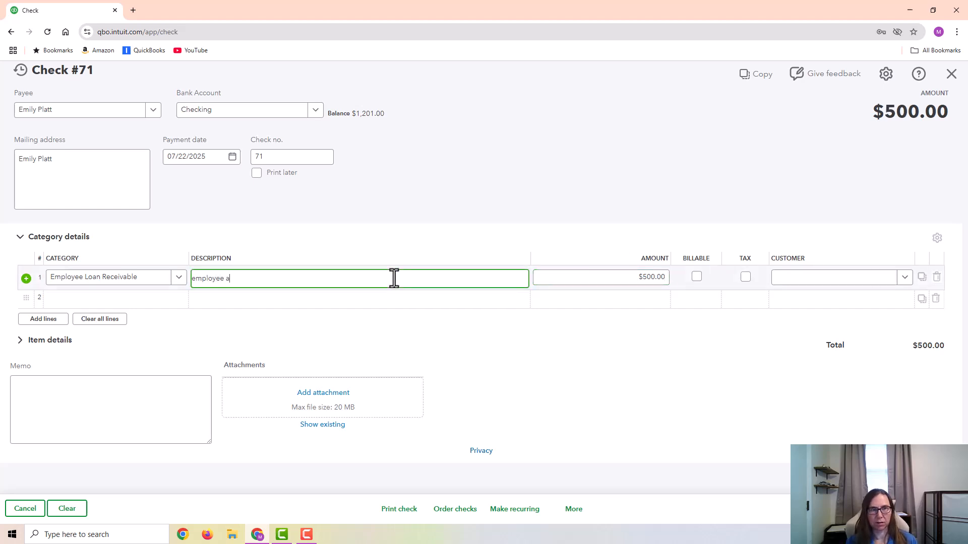
text(dvance to be repaid via payroll deduc)
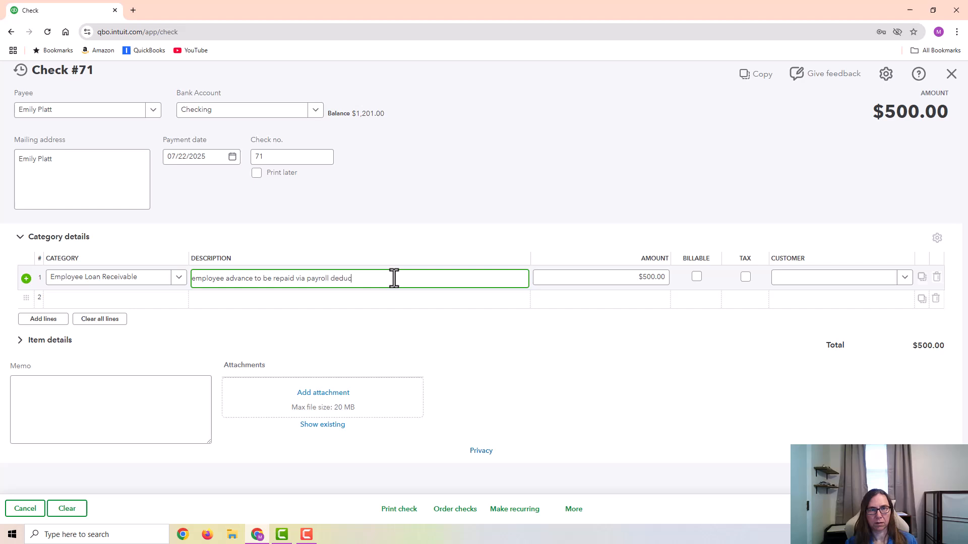
text(tion)
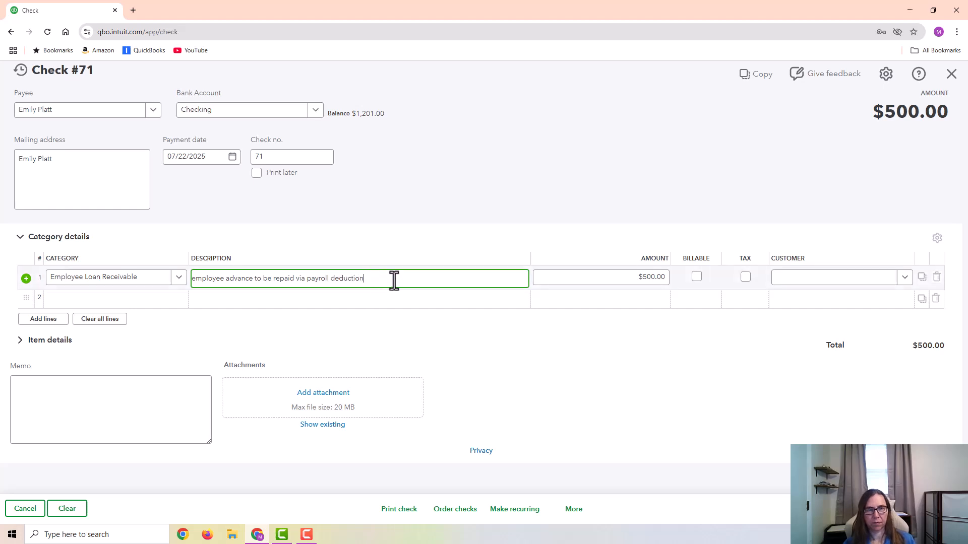
triple_click(278, 278)
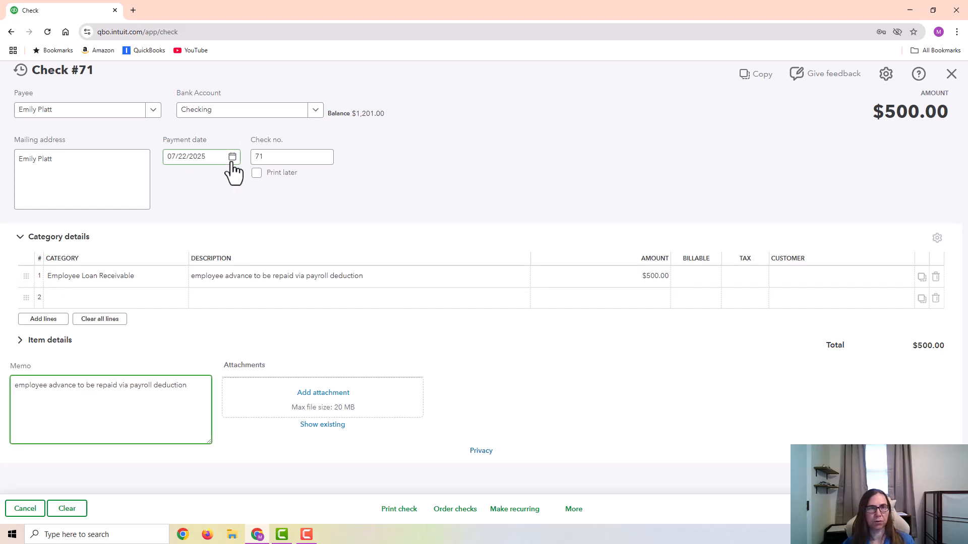
Step: Change the check's payment date from 07/22/2025 to 07/15/2025
click(232, 156)
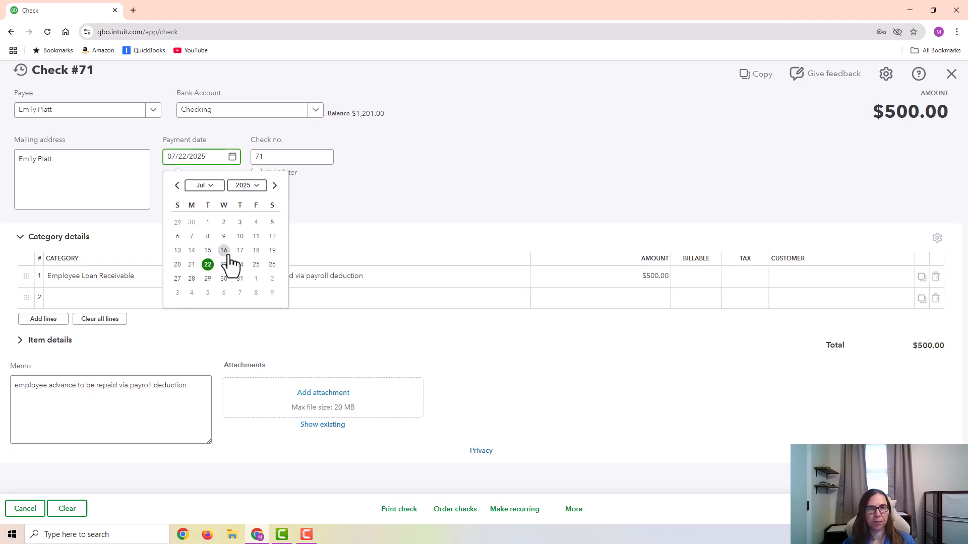
click(208, 250)
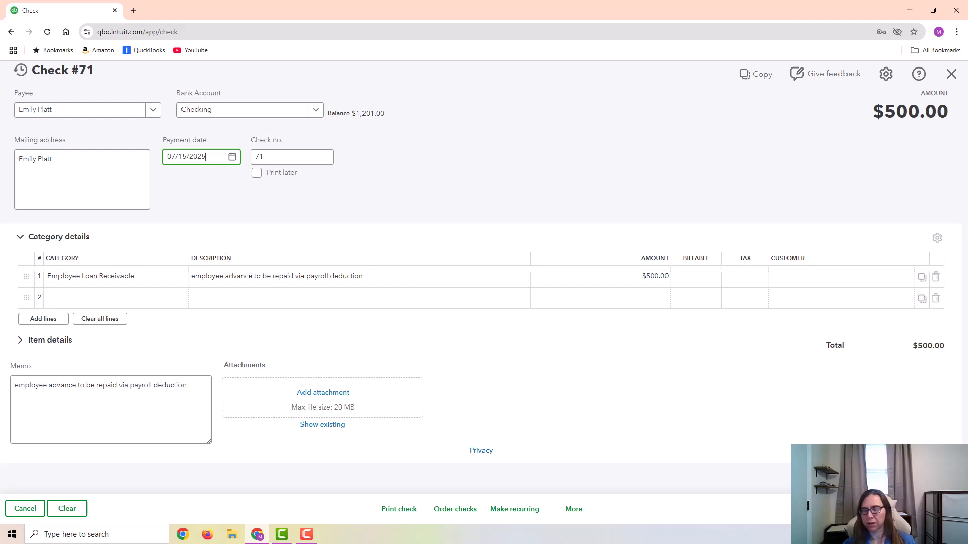
mouse_move(445, 379)
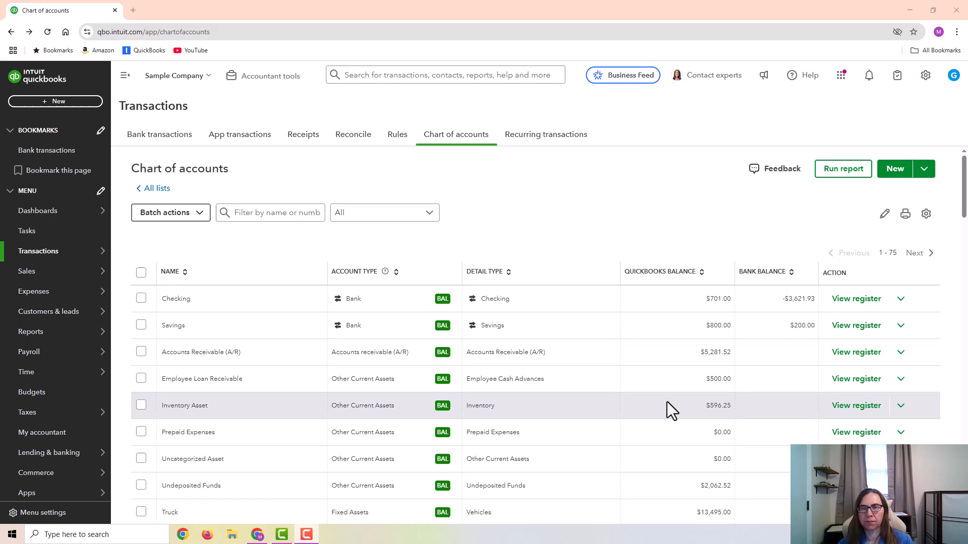
mouse_move(241, 402)
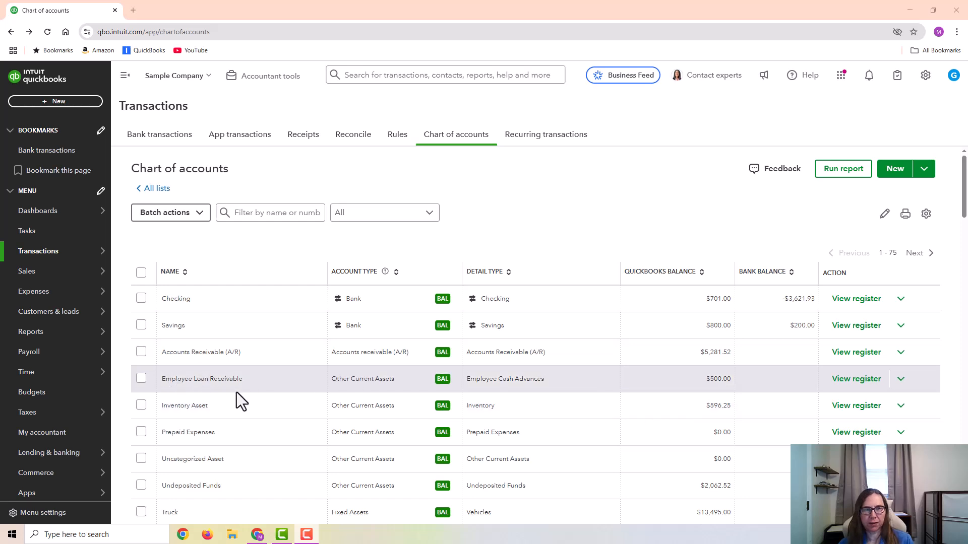
mouse_move(713, 392)
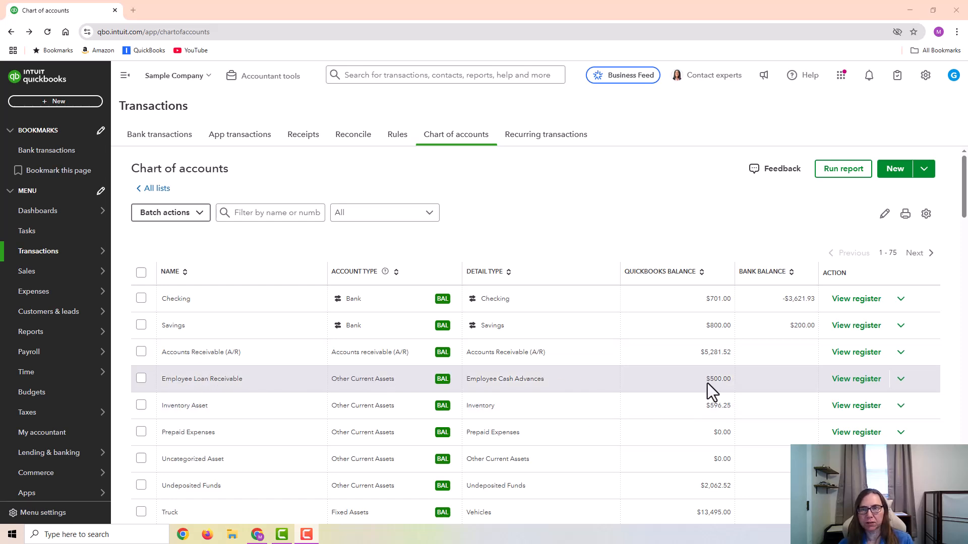
mouse_move(715, 381)
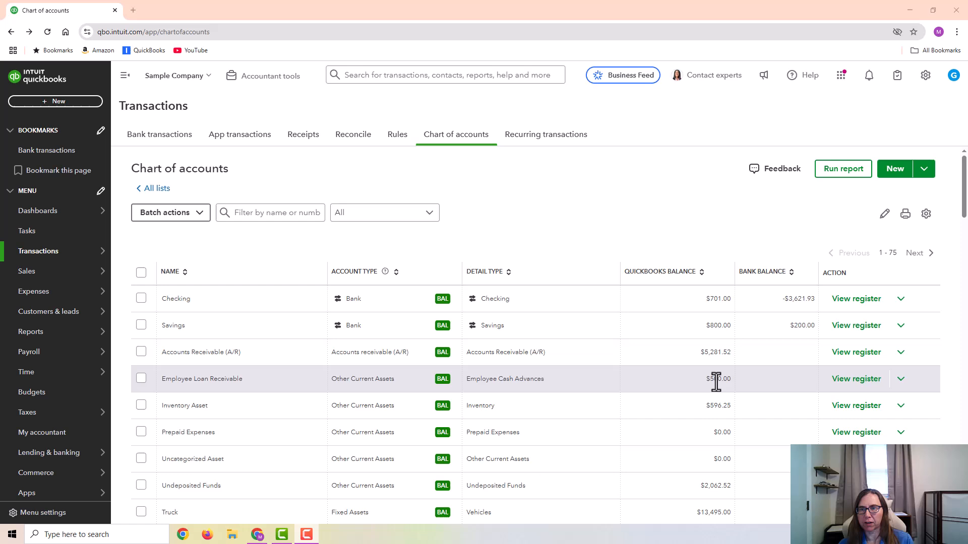
mouse_move(689, 211)
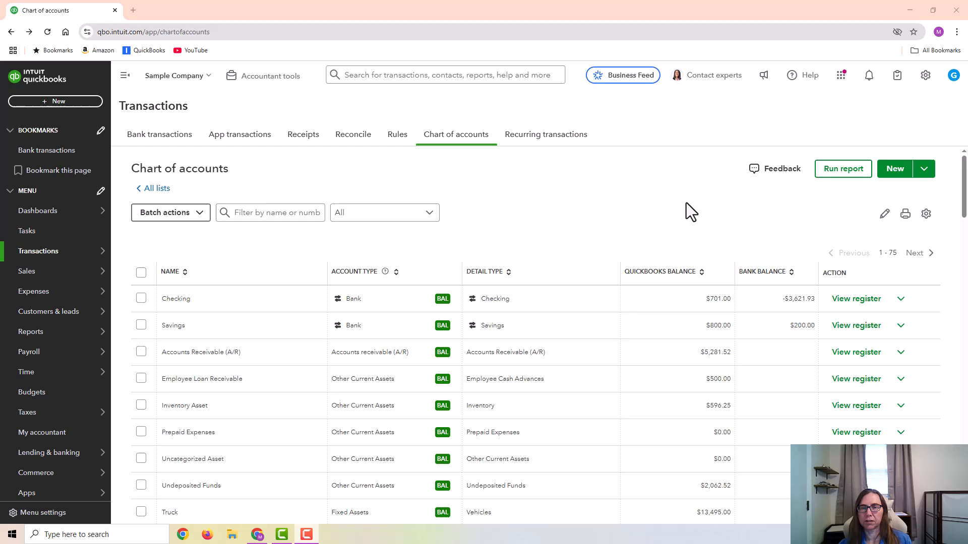
mouse_move(50, 92)
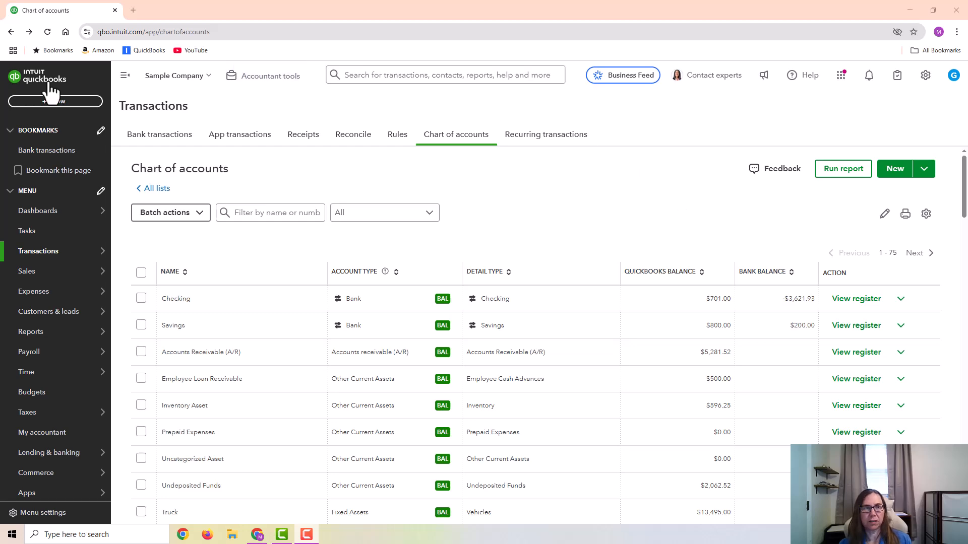
Step: Start a new expense and set Emily Platt as its payee
click(54, 101)
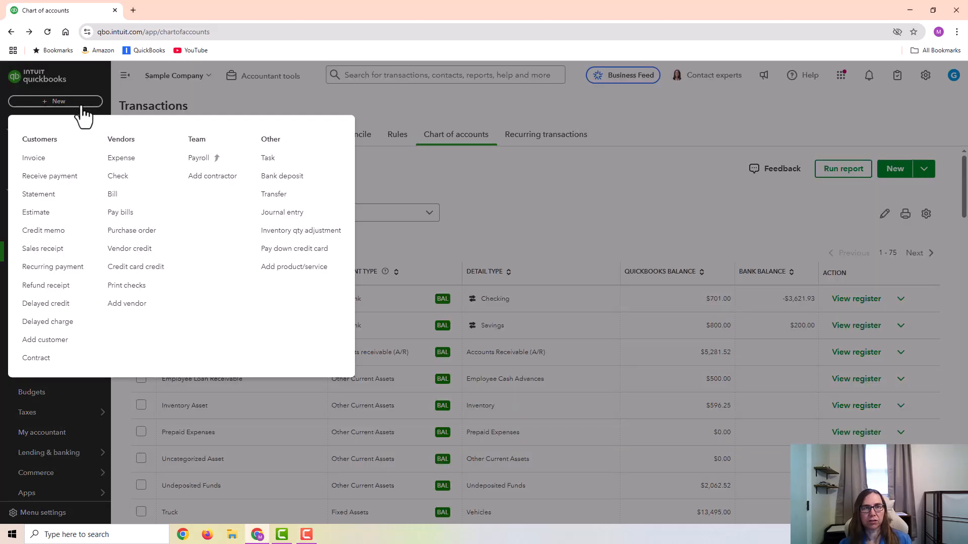
mouse_move(121, 158)
text(em)
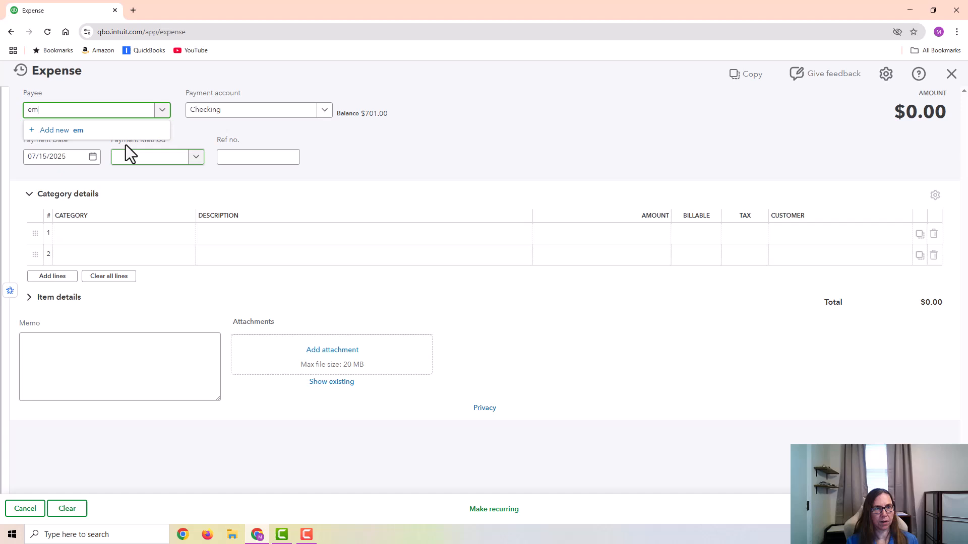
text(i)
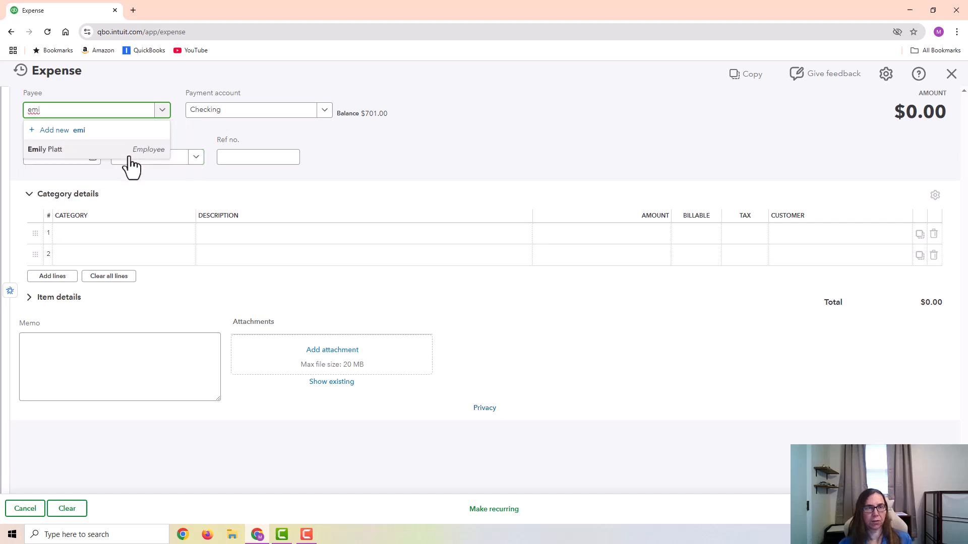
click(45, 150)
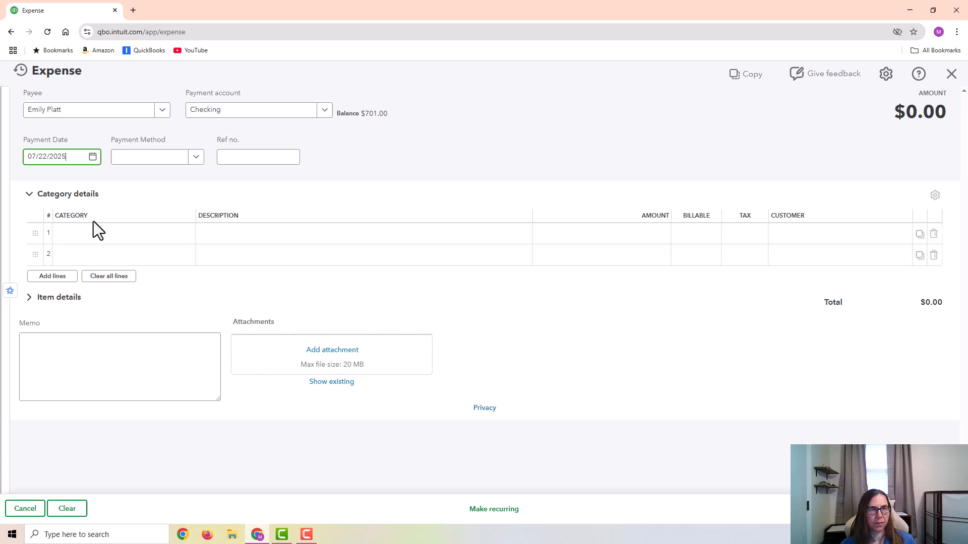
Step: Add Salaries Expense at 1000 and Payroll Tax Liabilities at -200, totalling $800
click(117, 235)
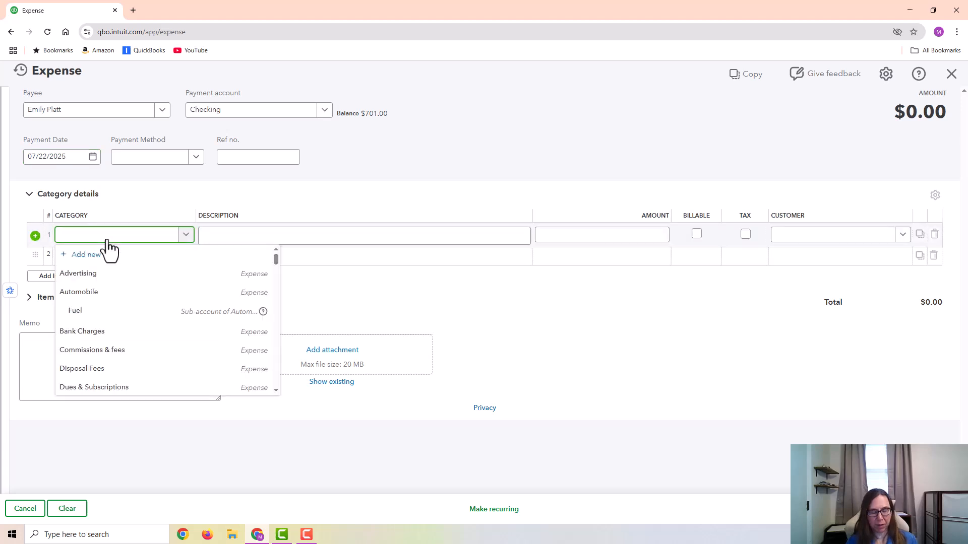
text(sala)
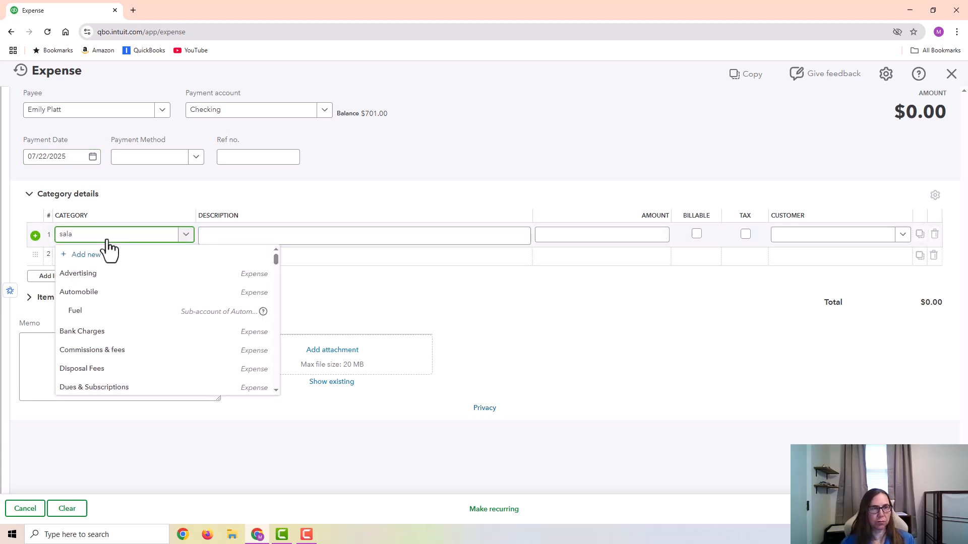
click(123, 234)
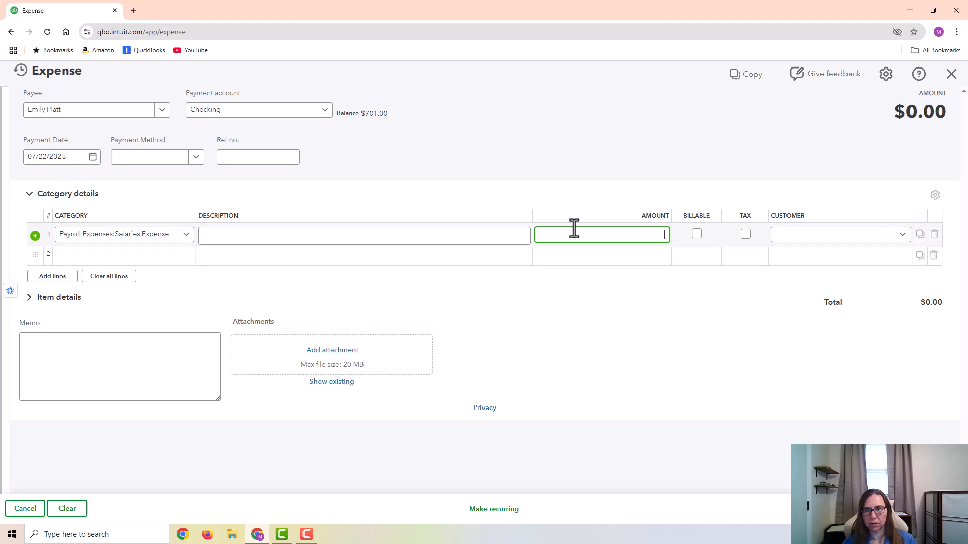
text(1000)
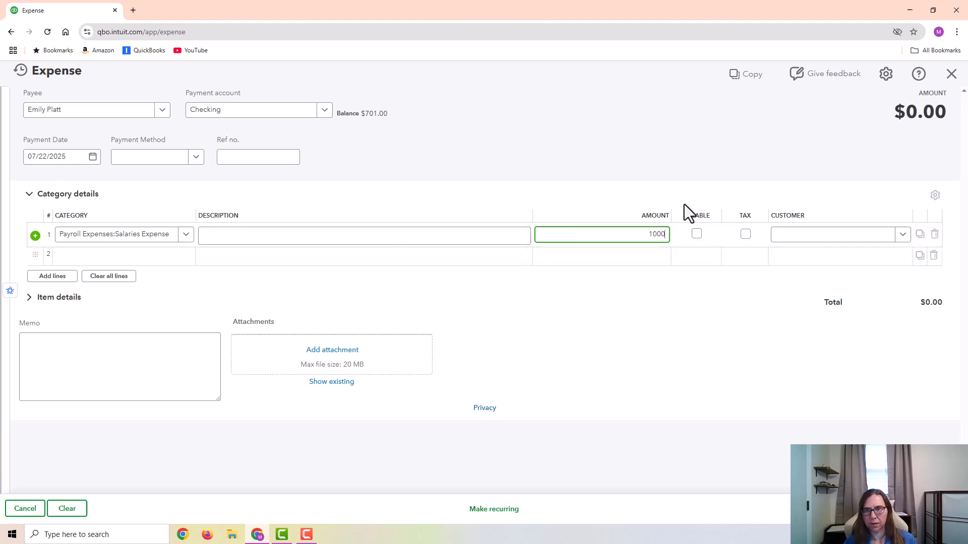
text(pay)
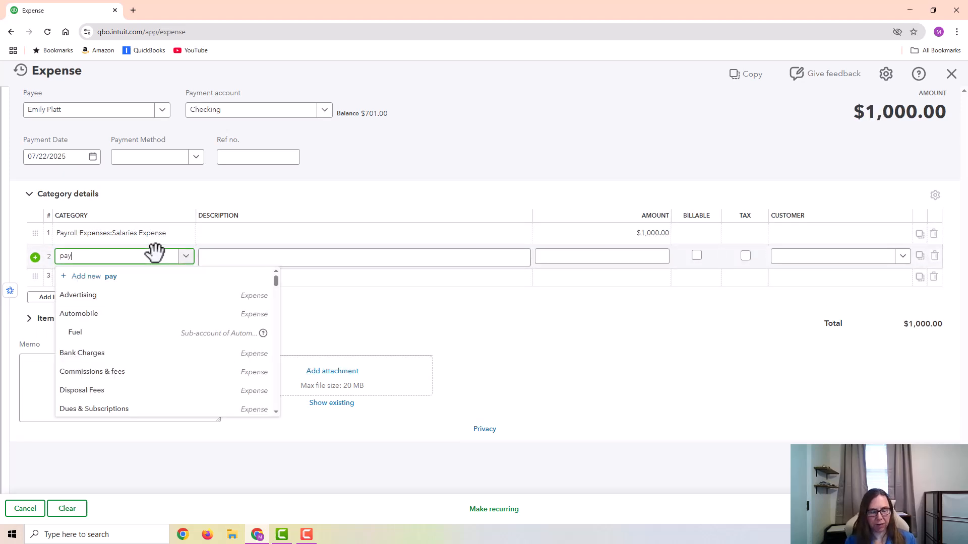
text(roll)
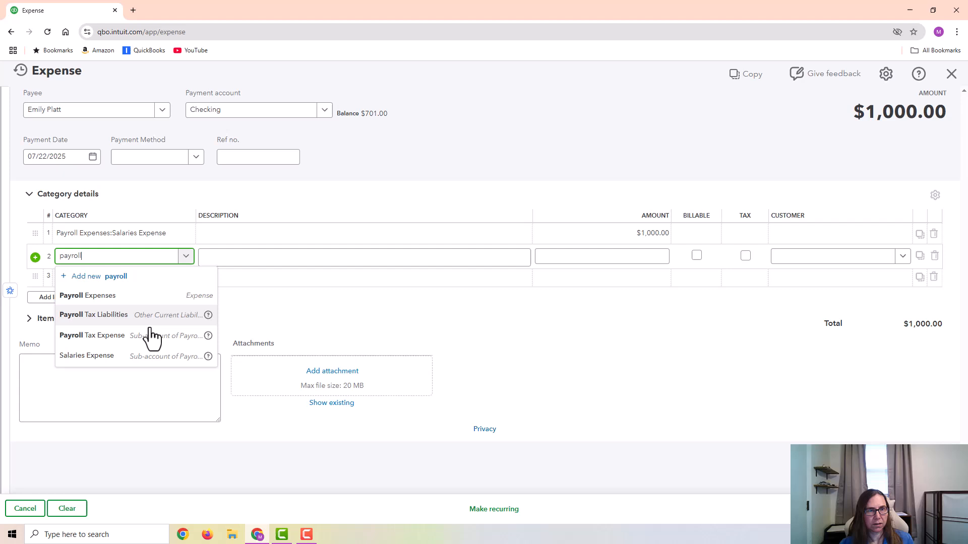
click(92, 315)
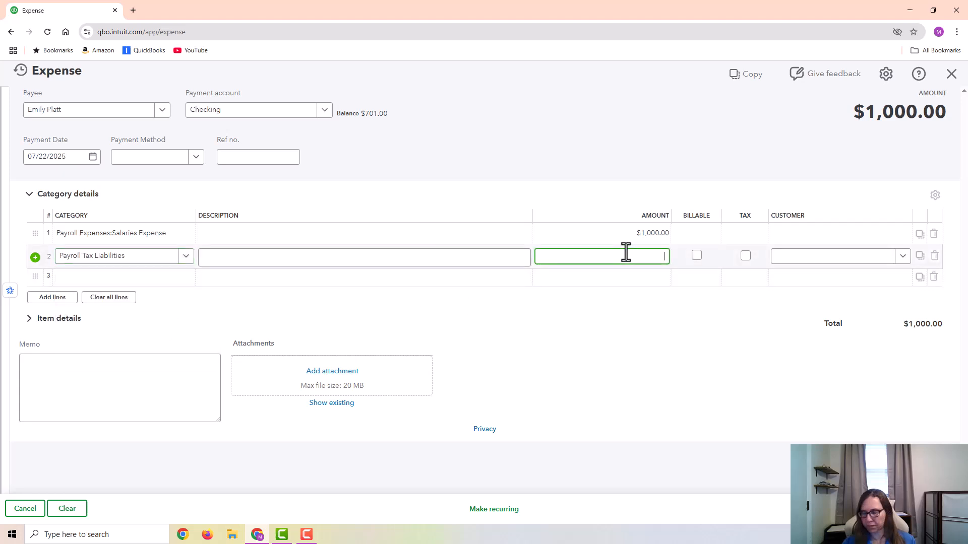
text(-200)
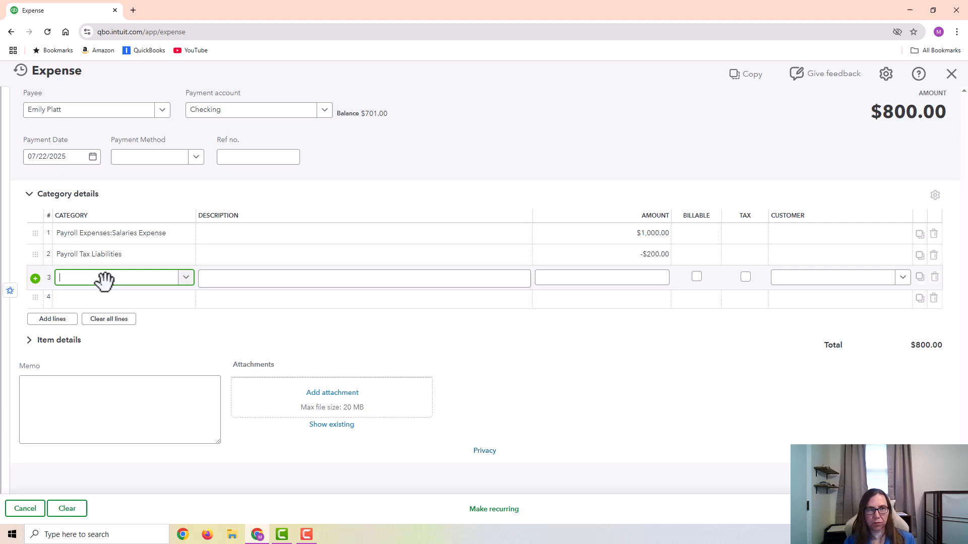
Step: Add a -250 Employee Loan Receivable line and highlight the resulting $550.00 total
text(employee)
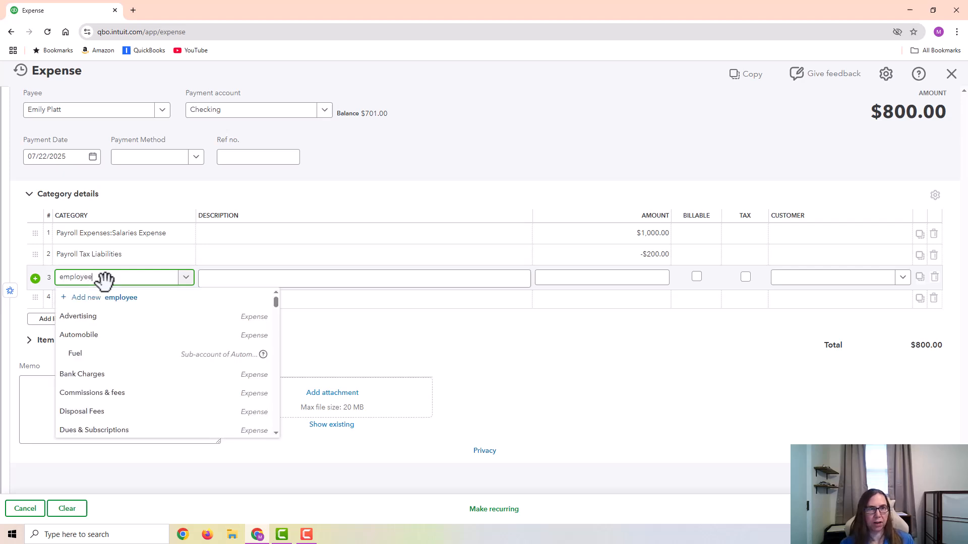
click(117, 276)
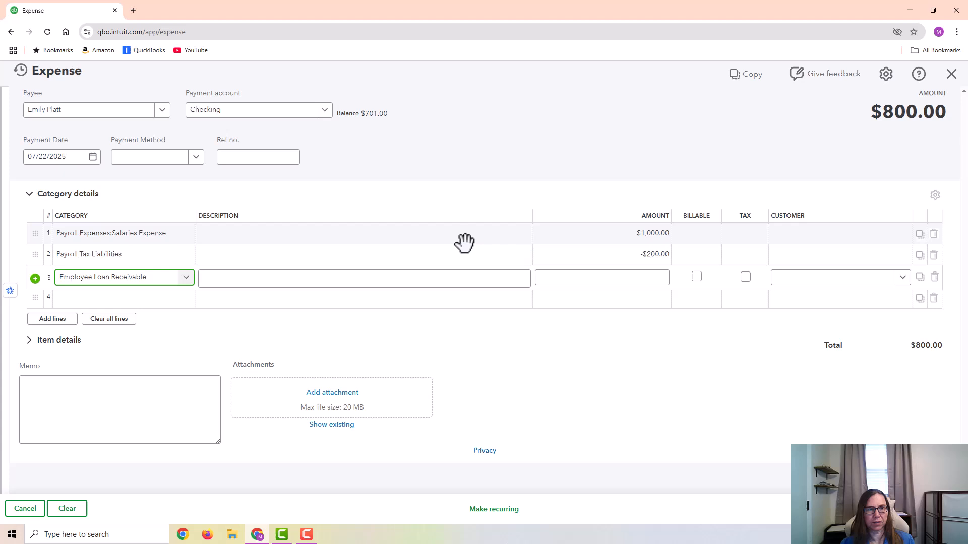
click(601, 277)
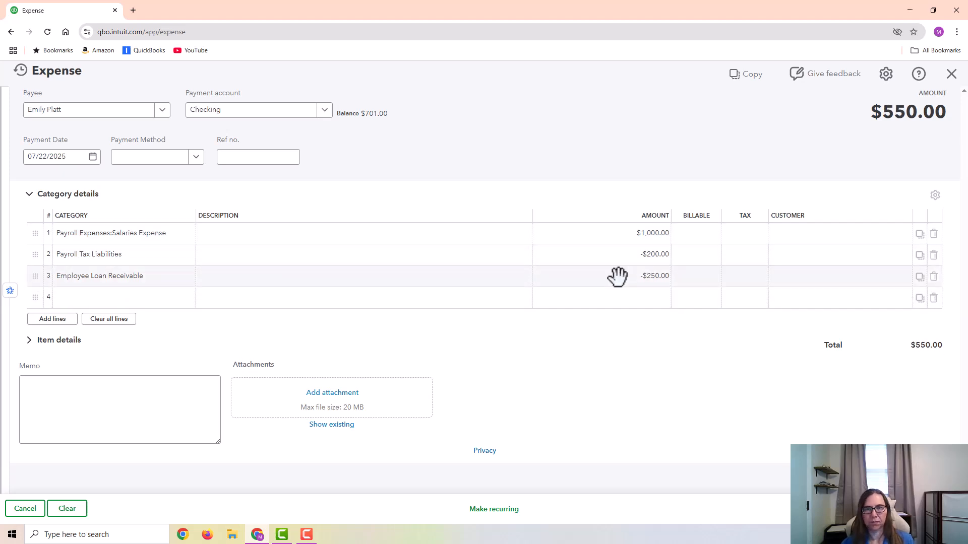
mouse_move(623, 233)
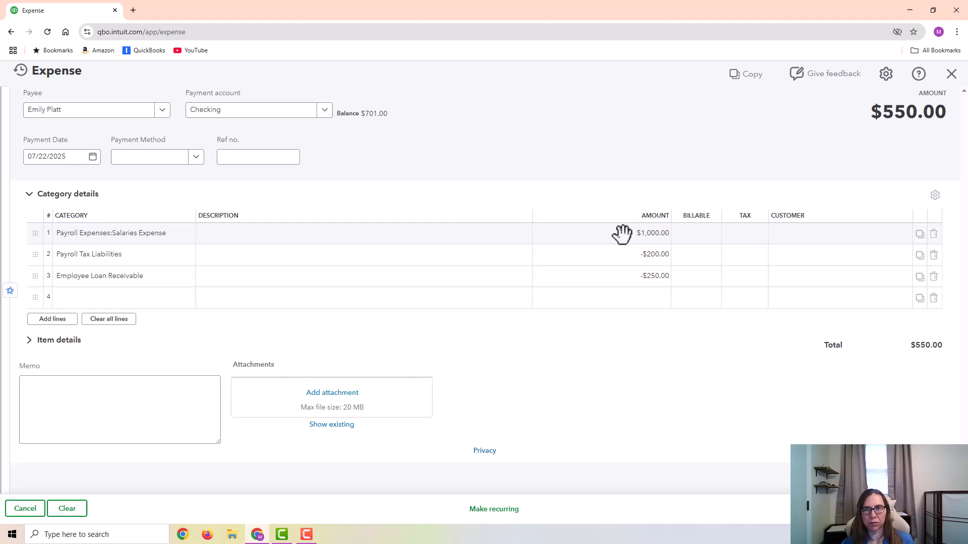
mouse_move(625, 254)
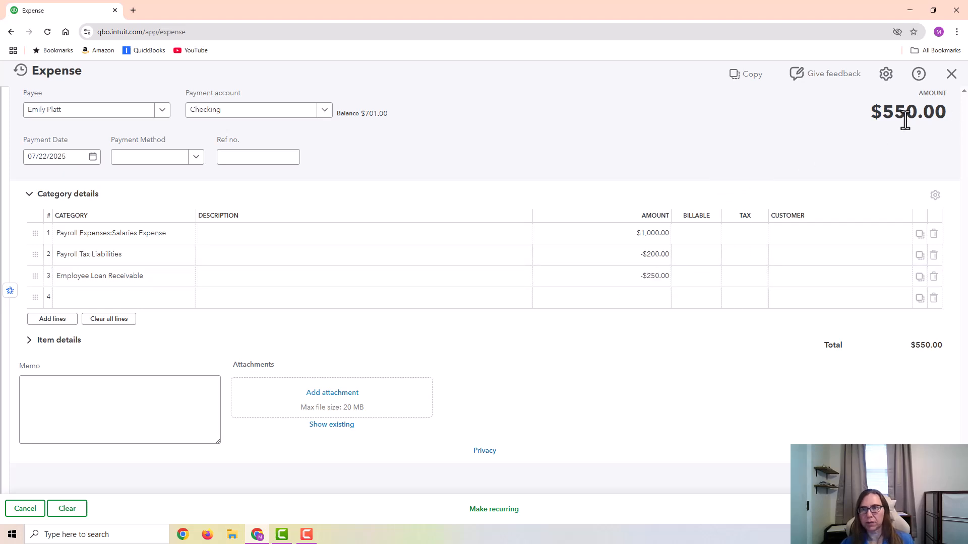
double_click(908, 112)
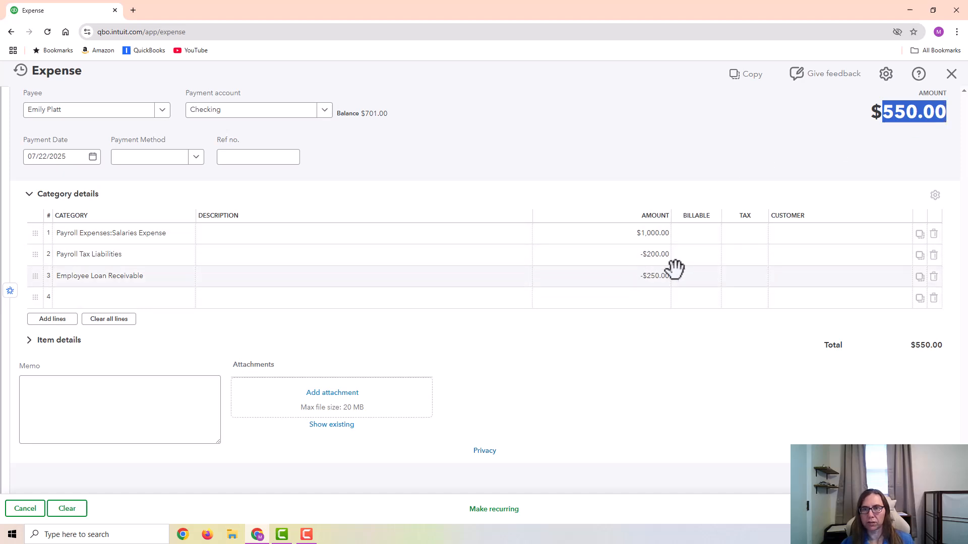
Step: Add Payroll Tax Expense at 125 and Payroll Tax Liabilities at -125 on lines 4 and 5
click(120, 299)
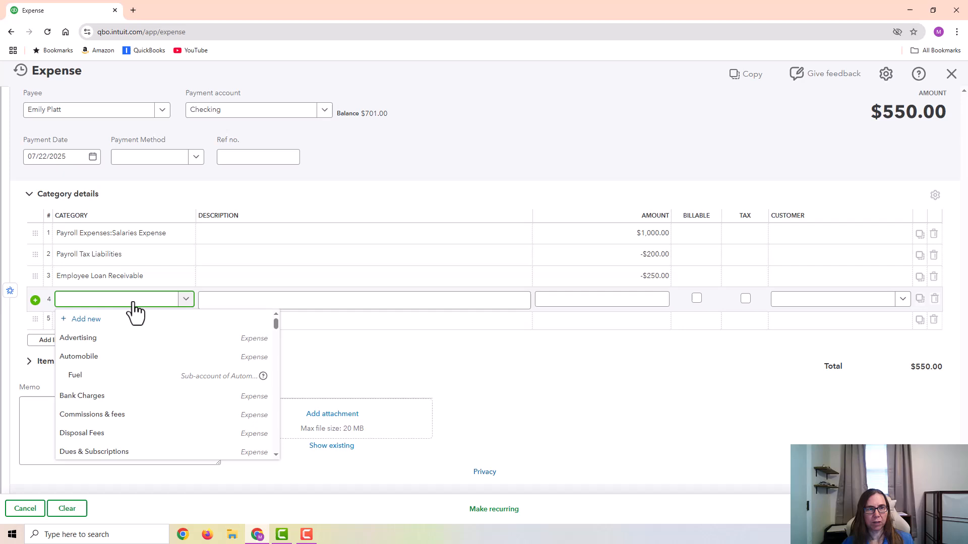
text(pa)
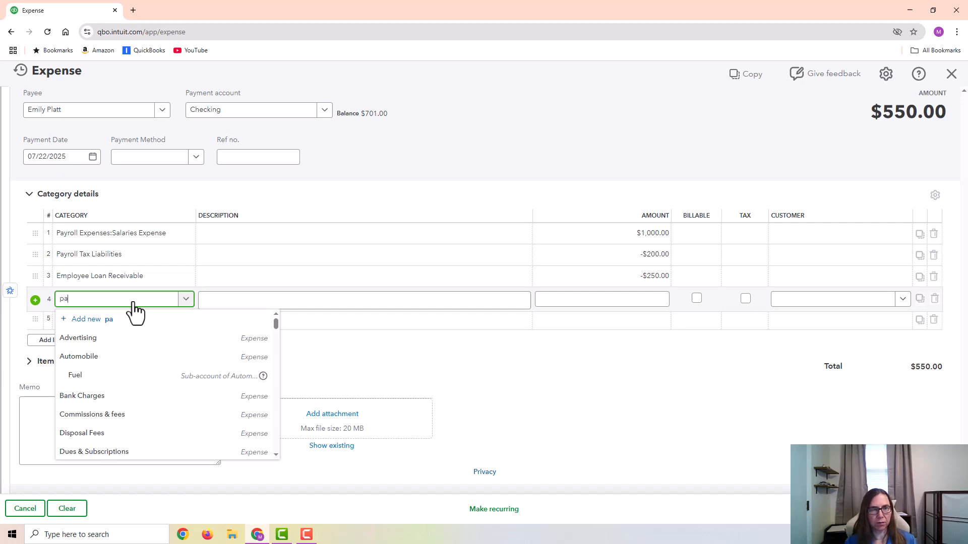
text(yroll)
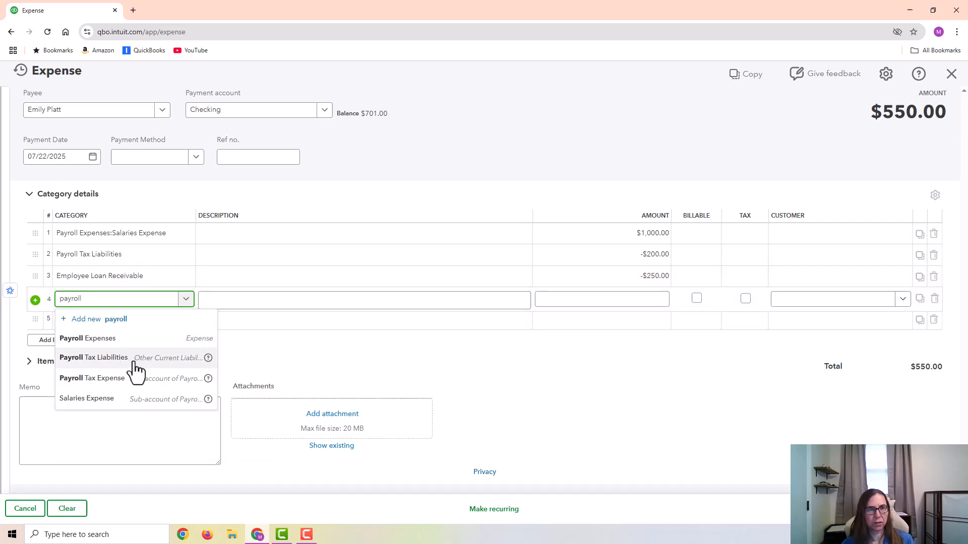
click(93, 378)
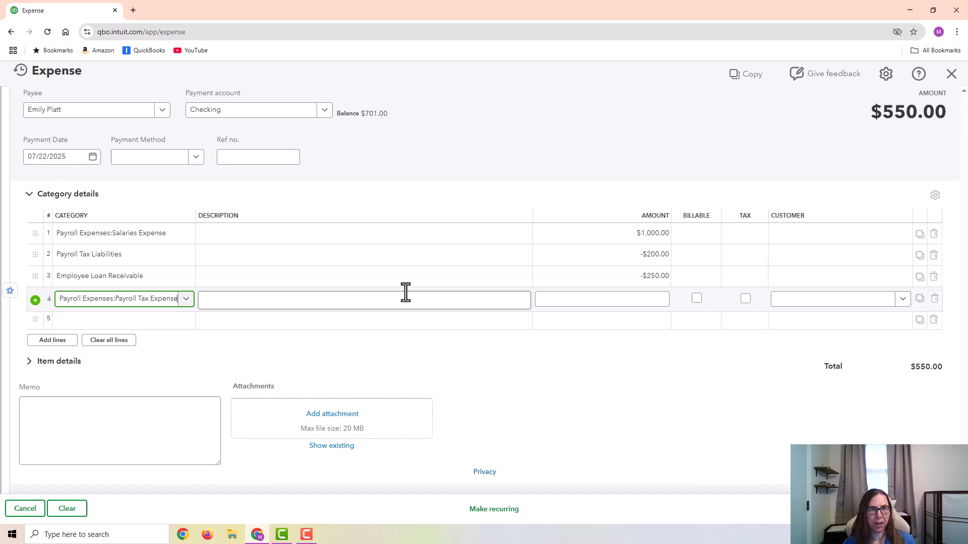
click(601, 298)
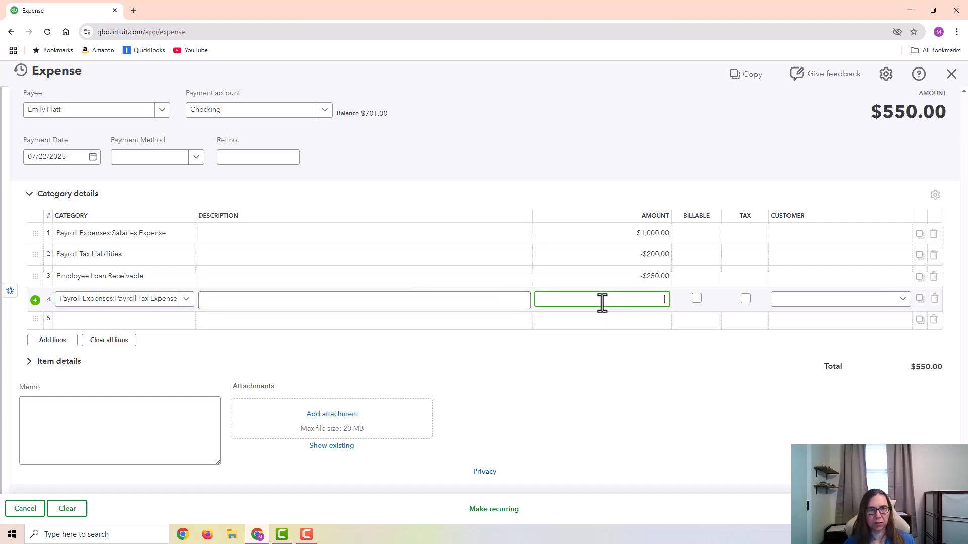
mouse_move(128, 323)
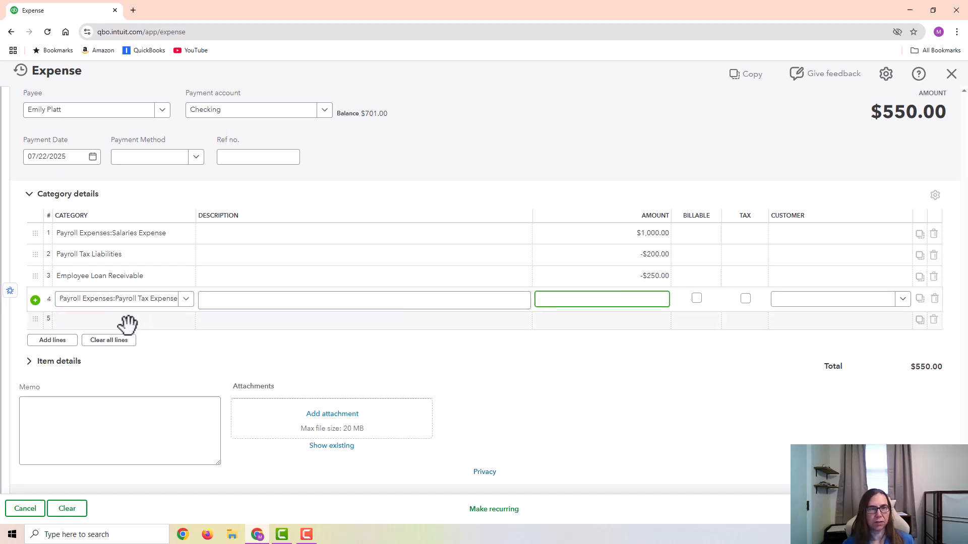
text(payroll Tax Liabilities)
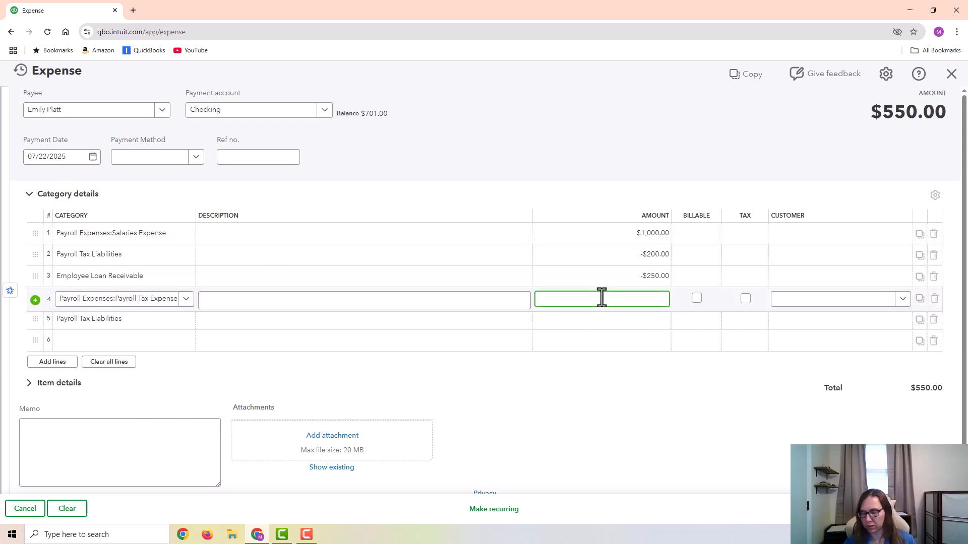
text(125.00)
click(602, 318)
text(-125)
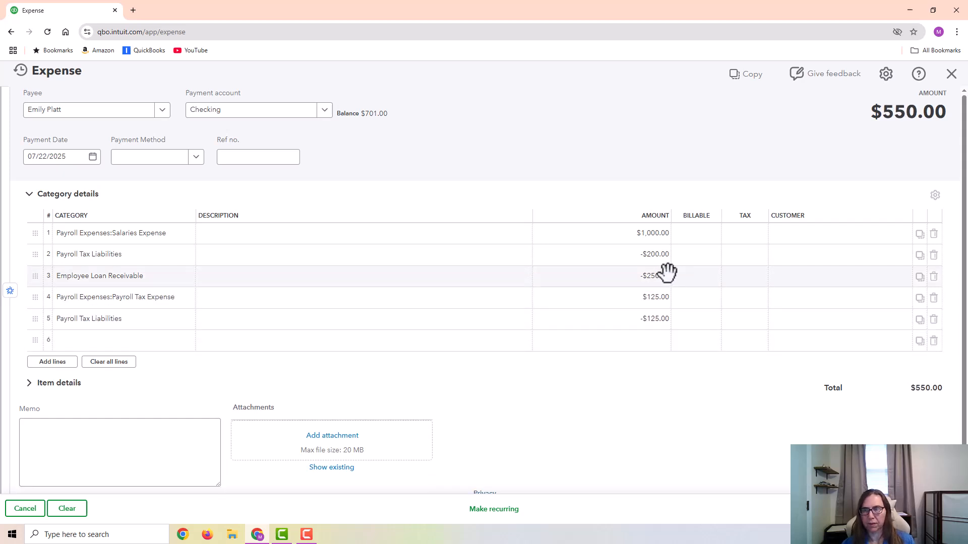
mouse_move(383, 228)
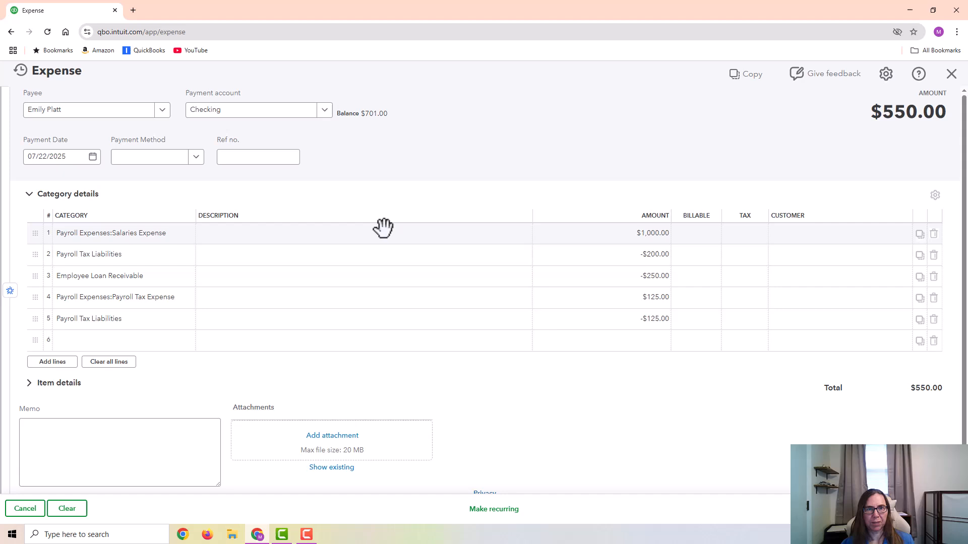
Step: Describe the lines from 'gross wages' and 'employee tax' to 'employer tax to be paid to tax agency'
text(gros)
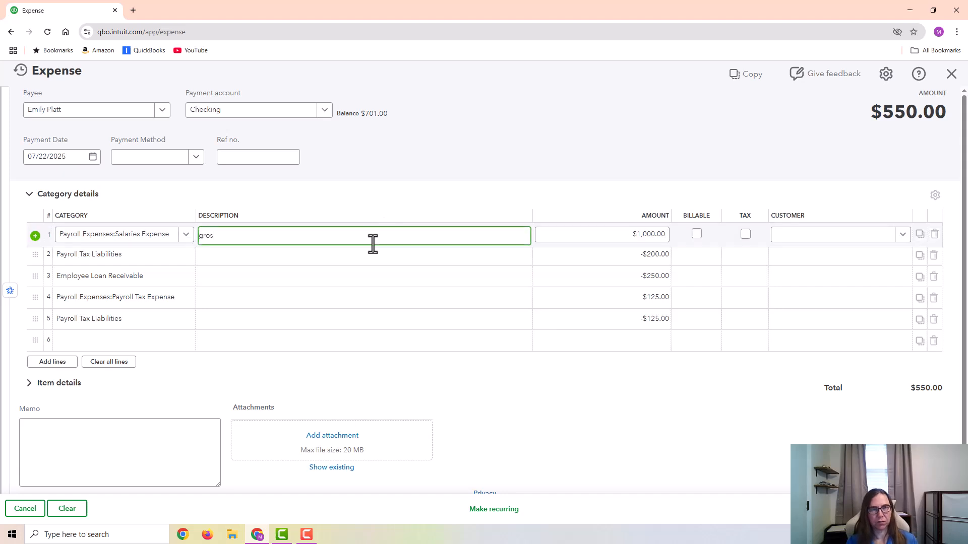
text(s wages)
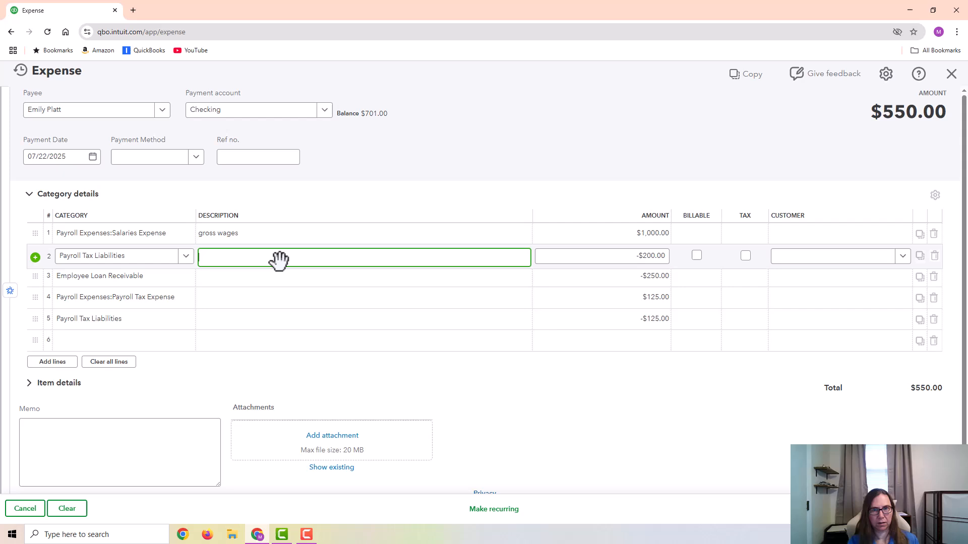
text(employee tax deductions to)
click(364, 320)
text(employer)
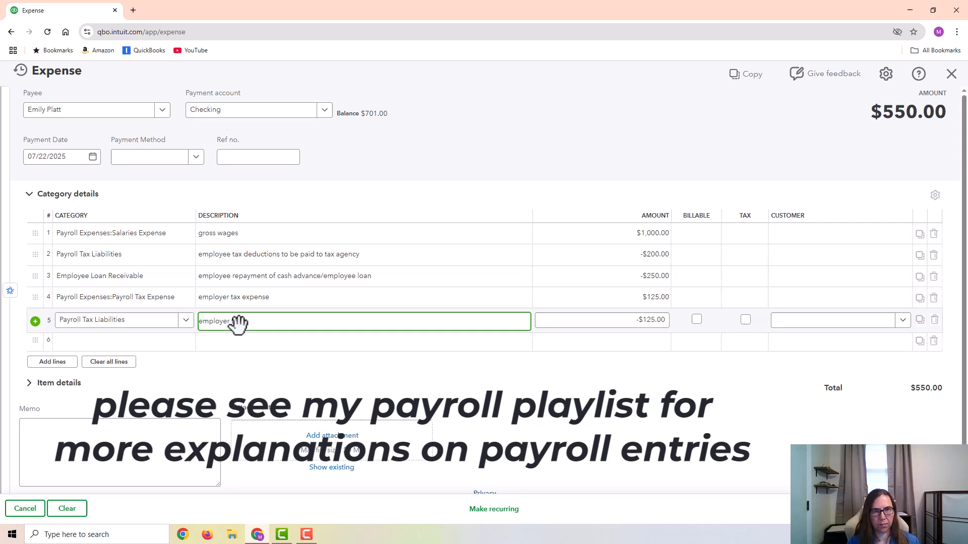
text(be)
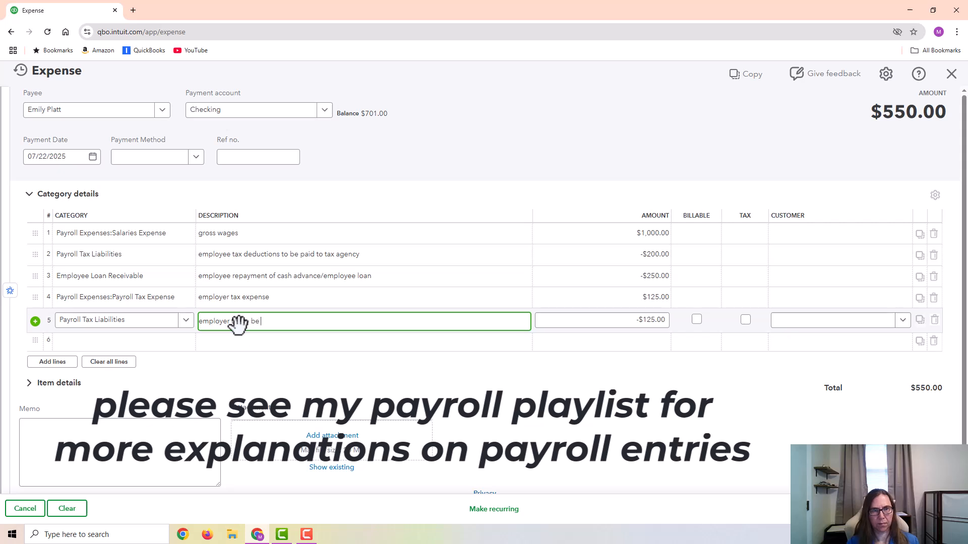
text(paid to tax agency)
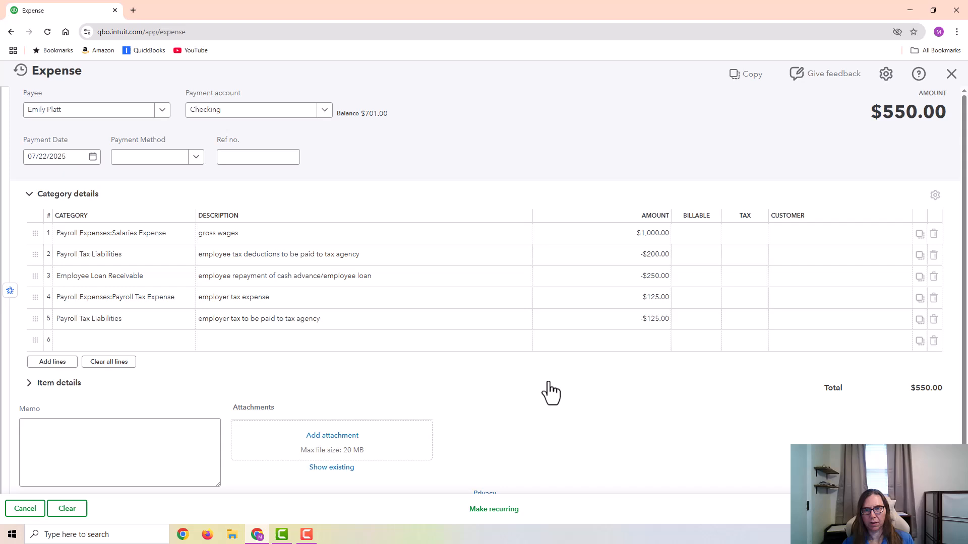
mouse_move(649, 297)
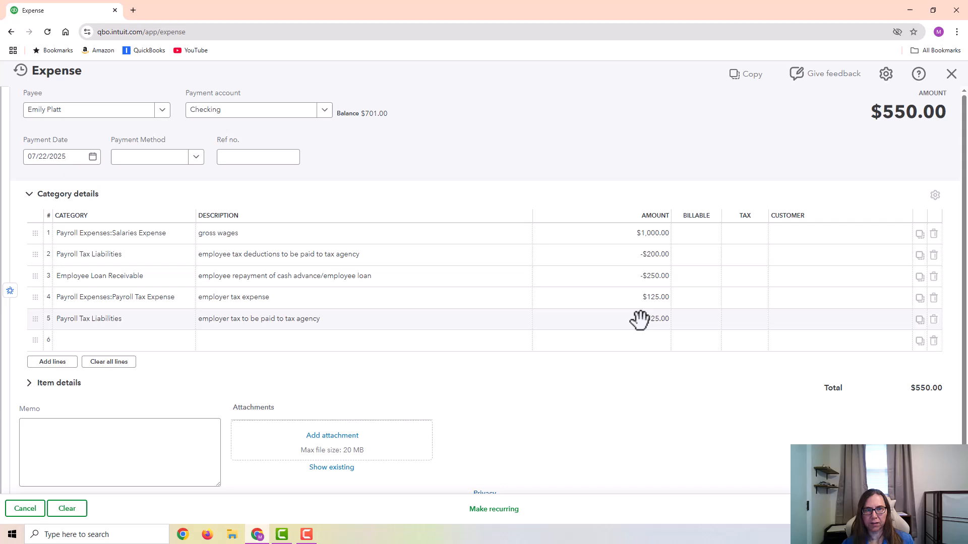
Step: Keep Checking as the payment account, leave the lines unchanged and save the $550.00 expense
click(642, 319)
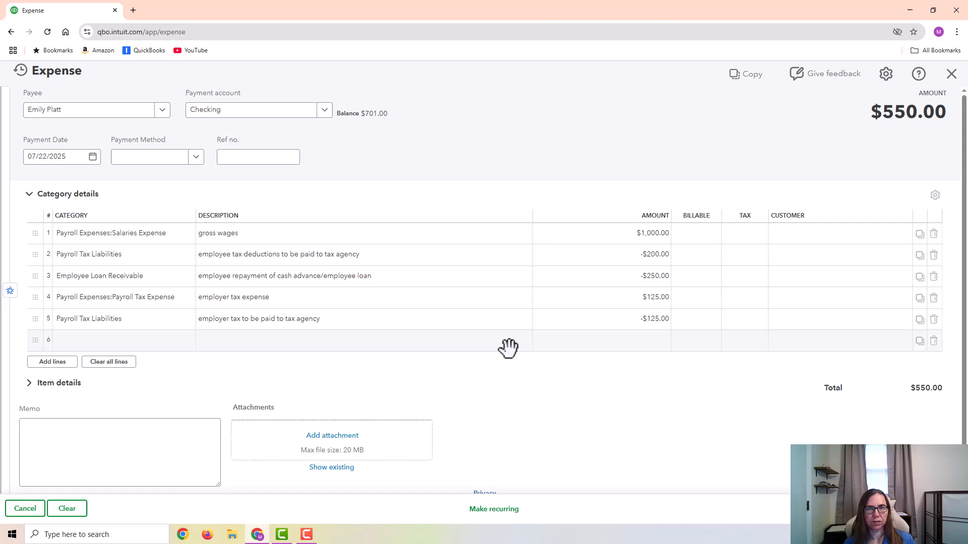
mouse_move(387, 134)
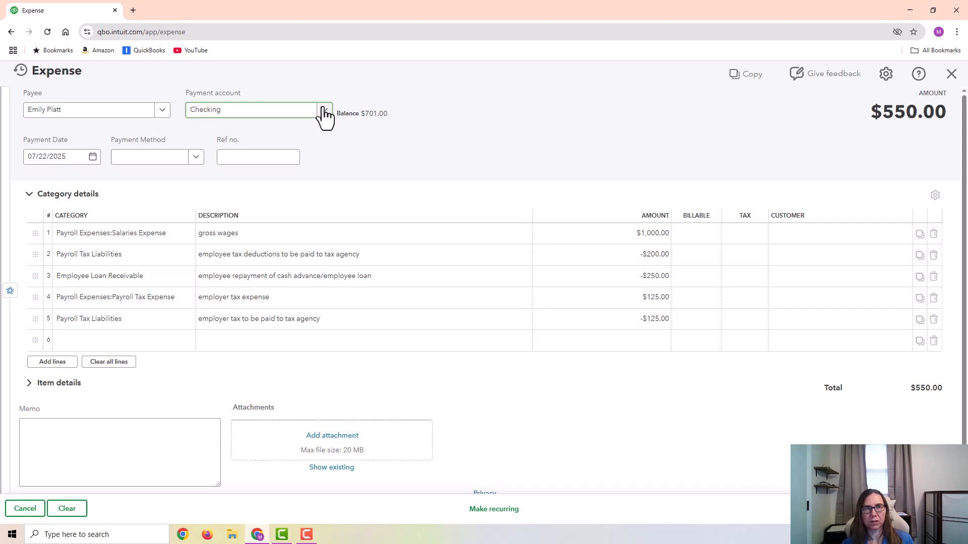
click(324, 110)
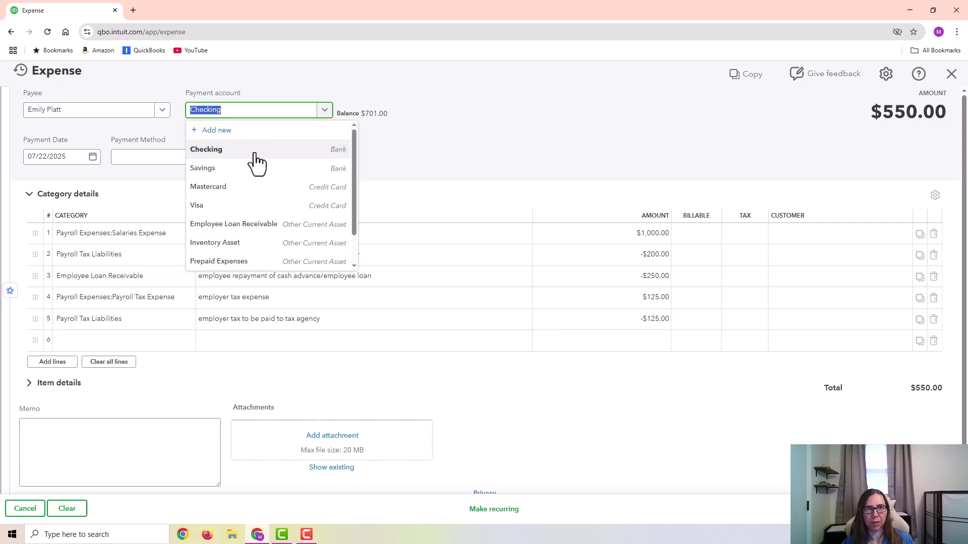
mouse_move(290, 160)
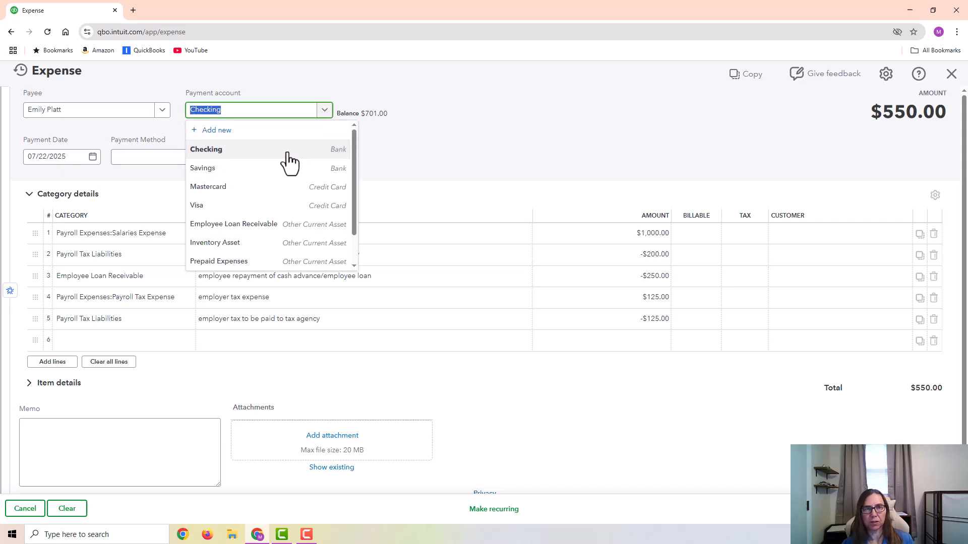
click(205, 150)
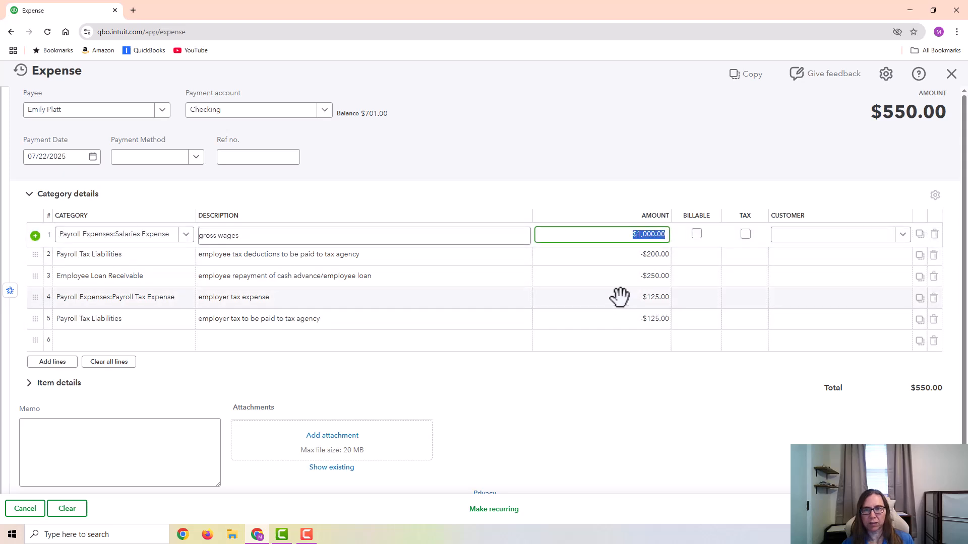
click(601, 255)
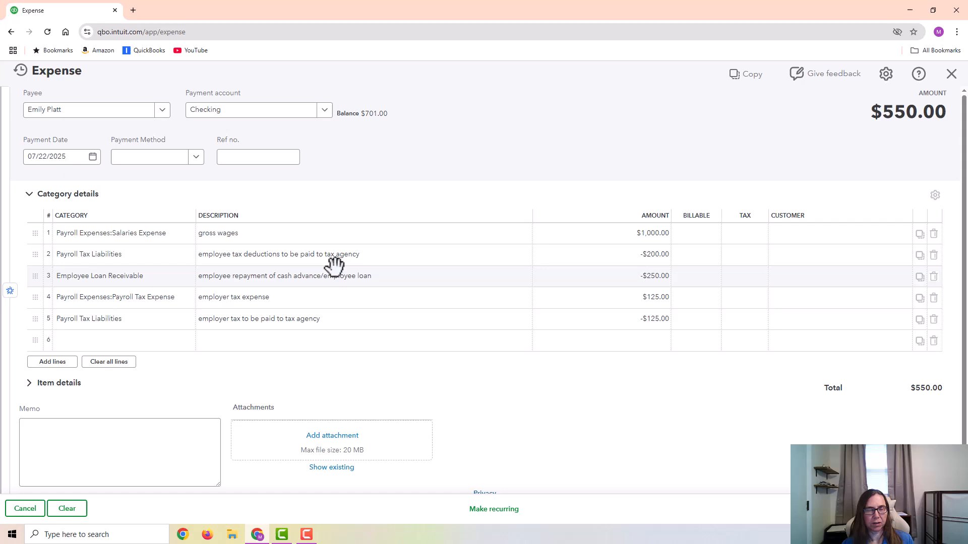
mouse_move(451, 395)
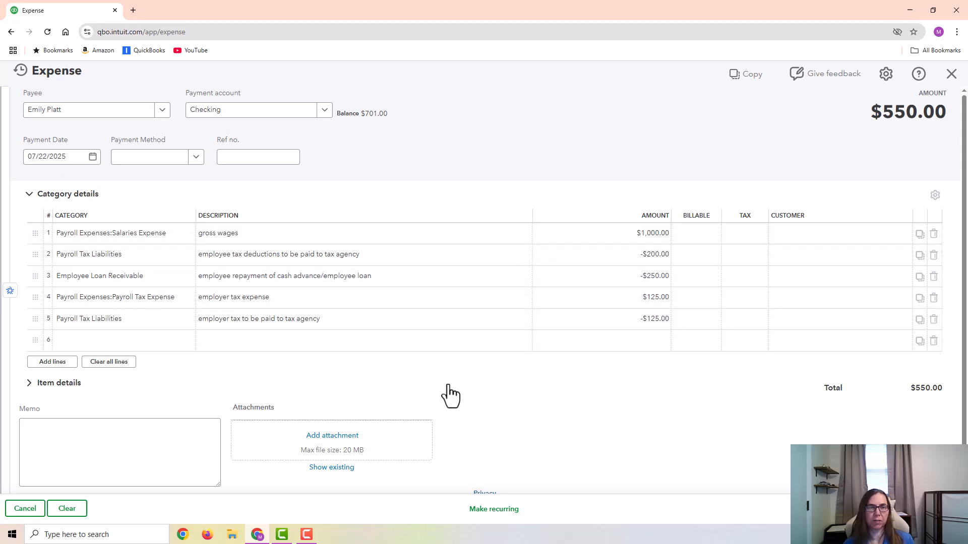
mouse_move(433, 265)
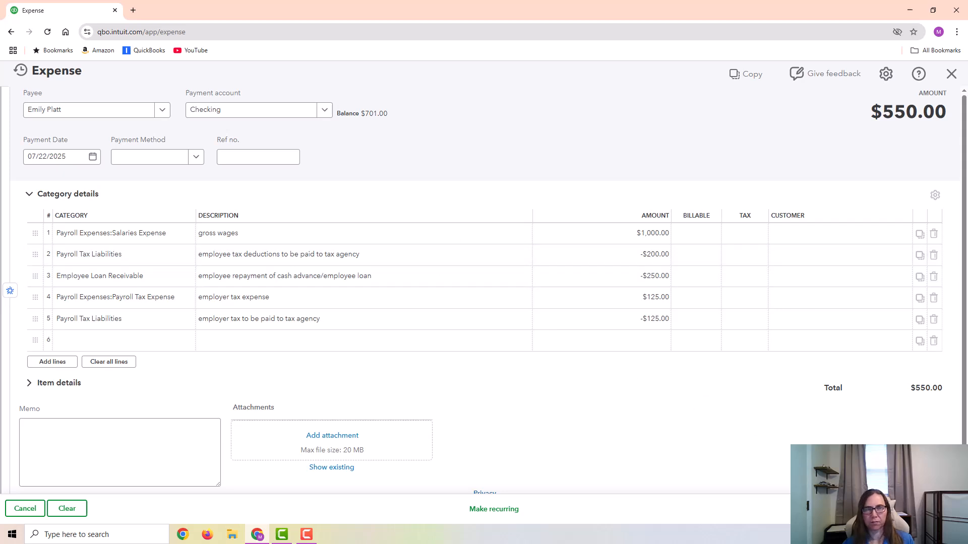
click(919, 346)
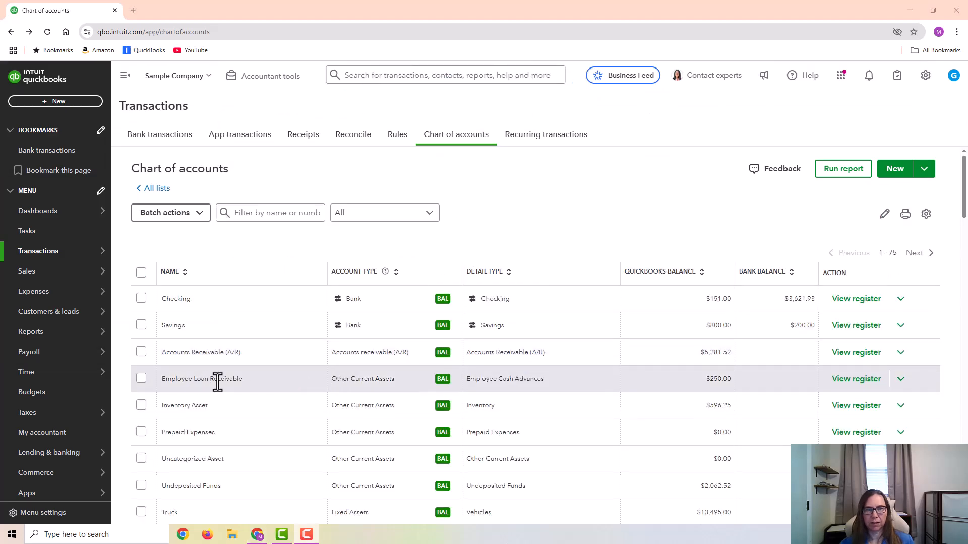
mouse_move(545, 381)
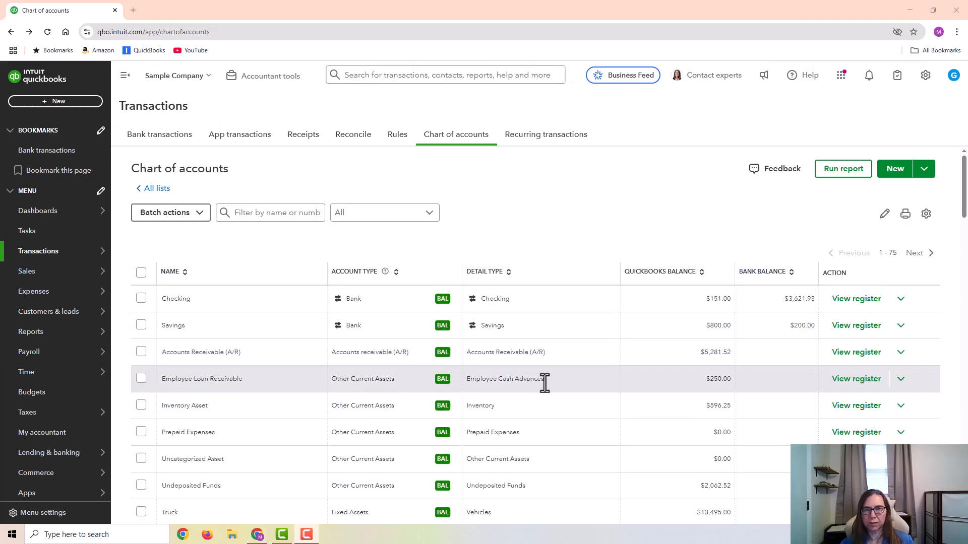
mouse_move(744, 390)
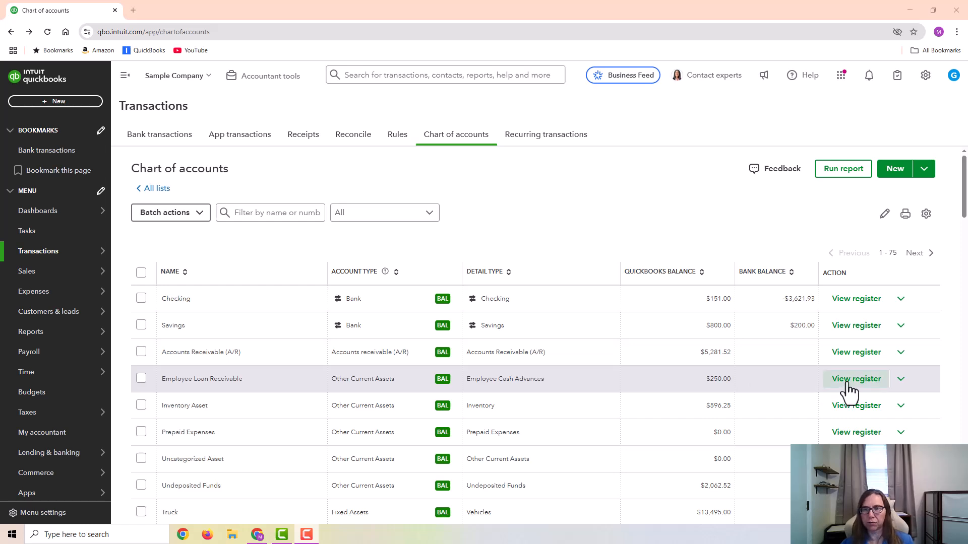
Step: View the Employee Loan Receivable register from its chart of accounts row
click(856, 378)
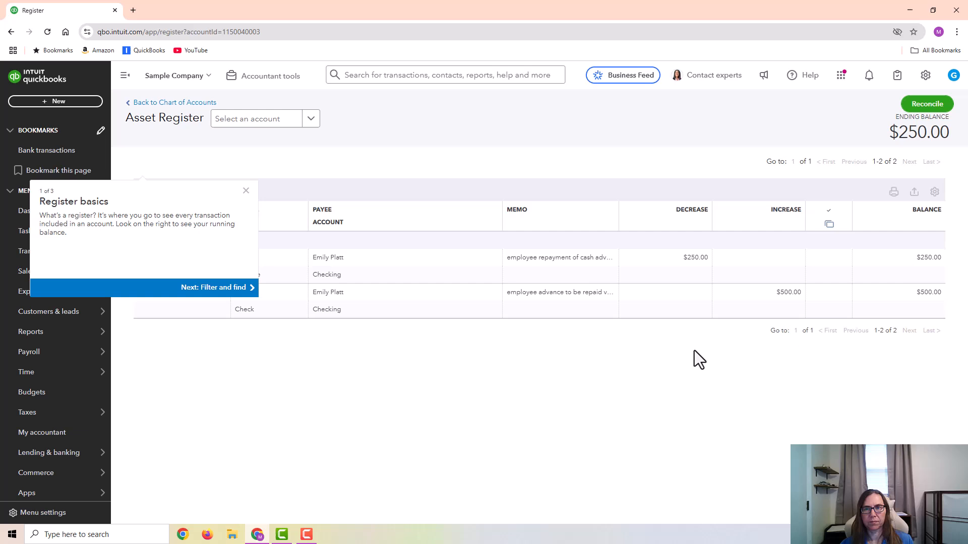
Step: Dismiss the register tip and return to the chart of accounts showing Employee Loan Receivable at $250.00
click(246, 190)
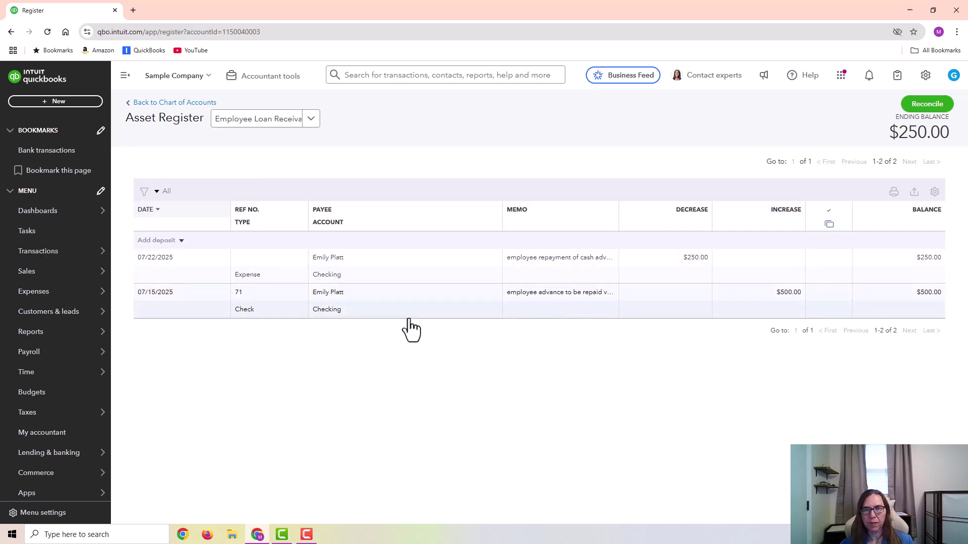
mouse_move(830, 317)
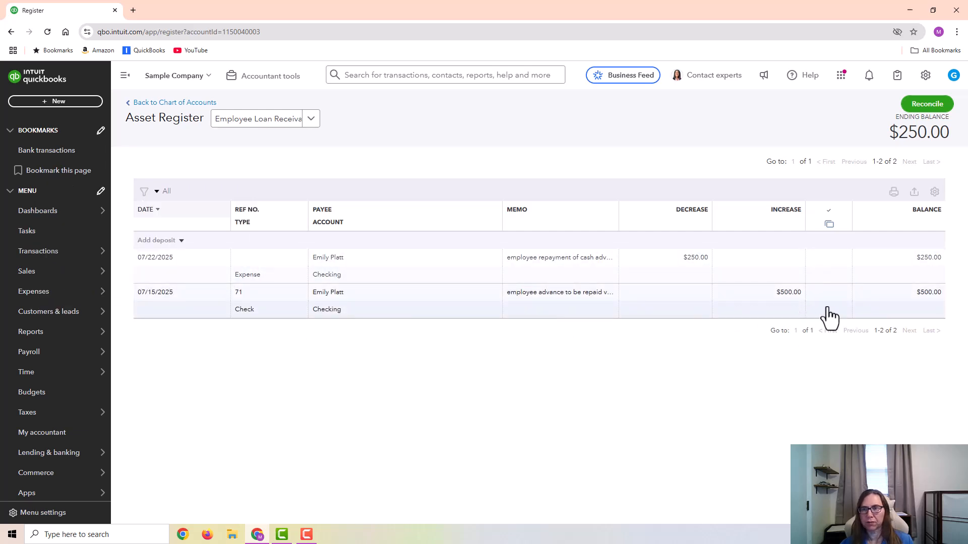
mouse_move(815, 320)
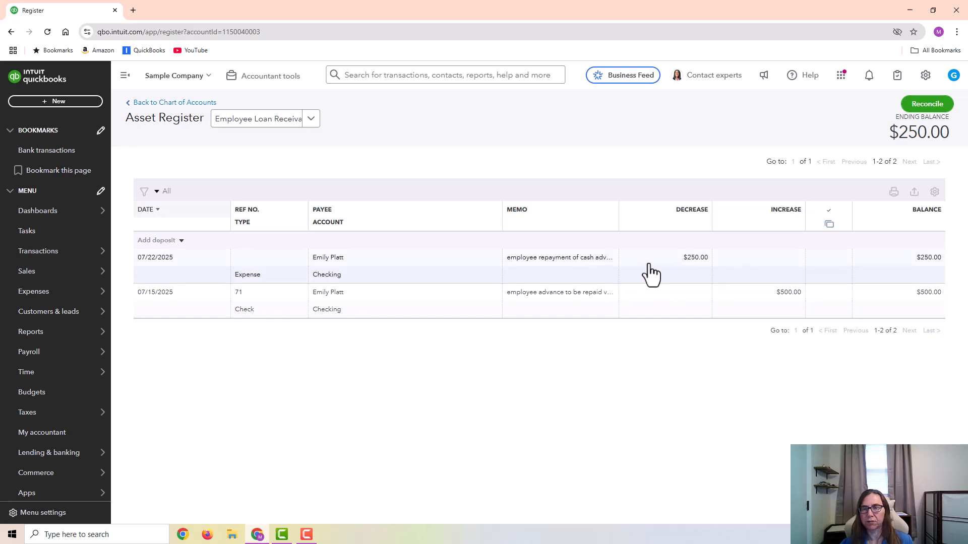
mouse_move(810, 308)
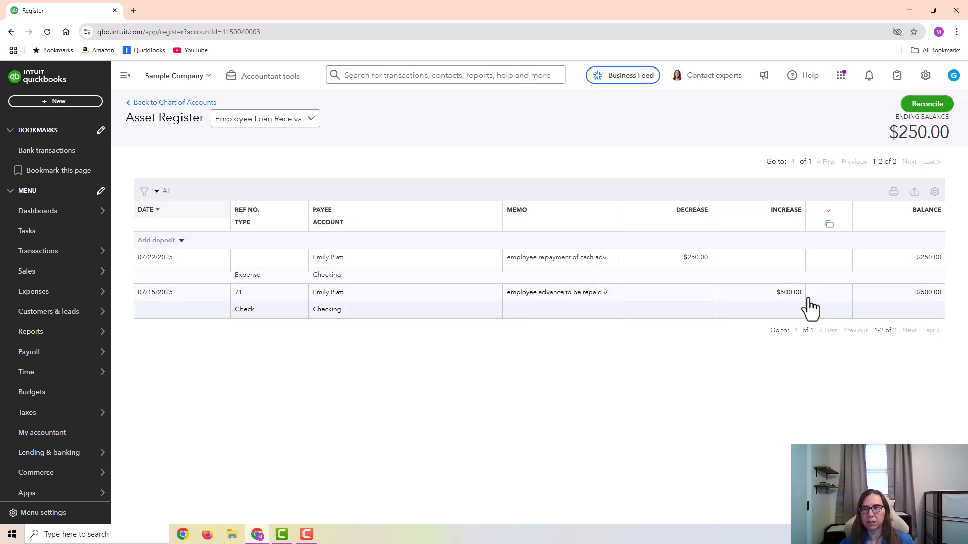
mouse_move(928, 276)
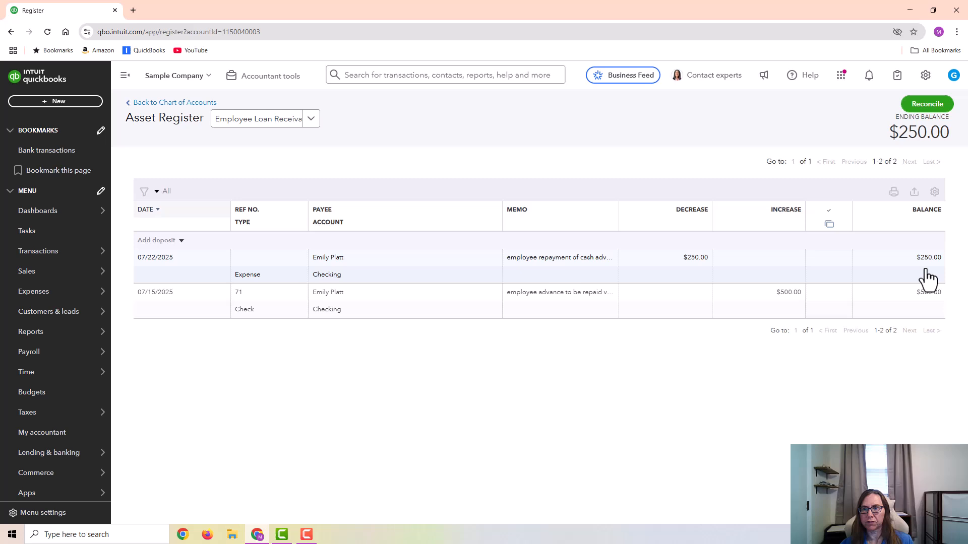
mouse_move(928, 276)
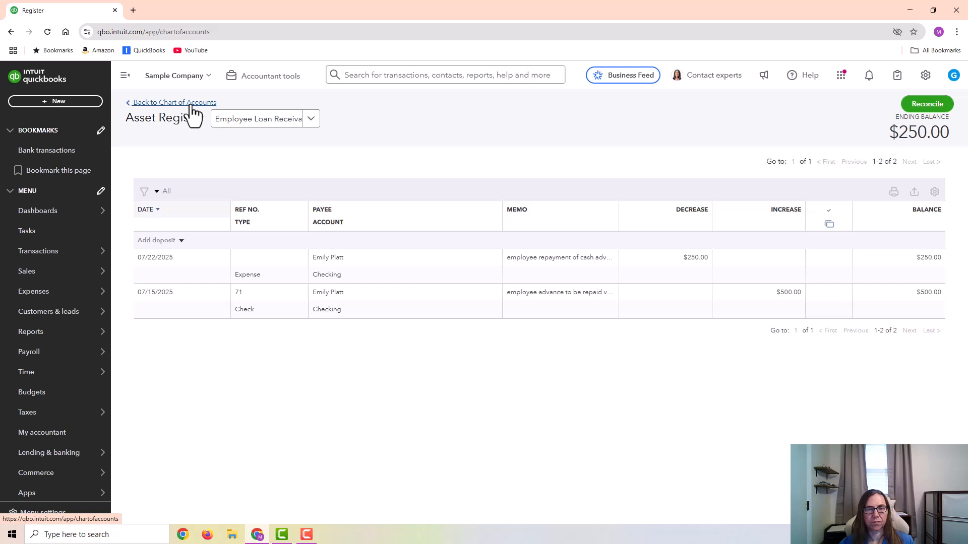
click(175, 102)
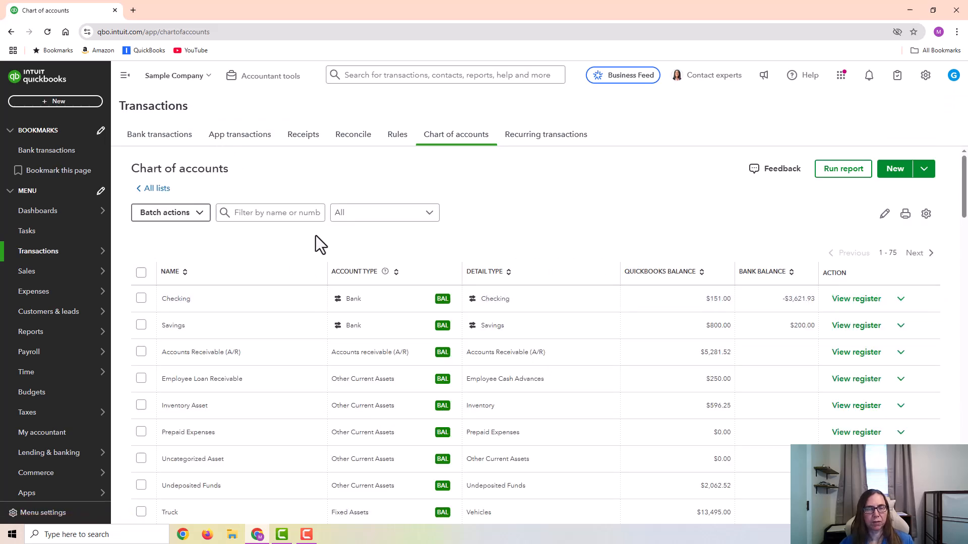
Step: Go to Standard reports and run the year-to-date Balance Sheet
click(31, 331)
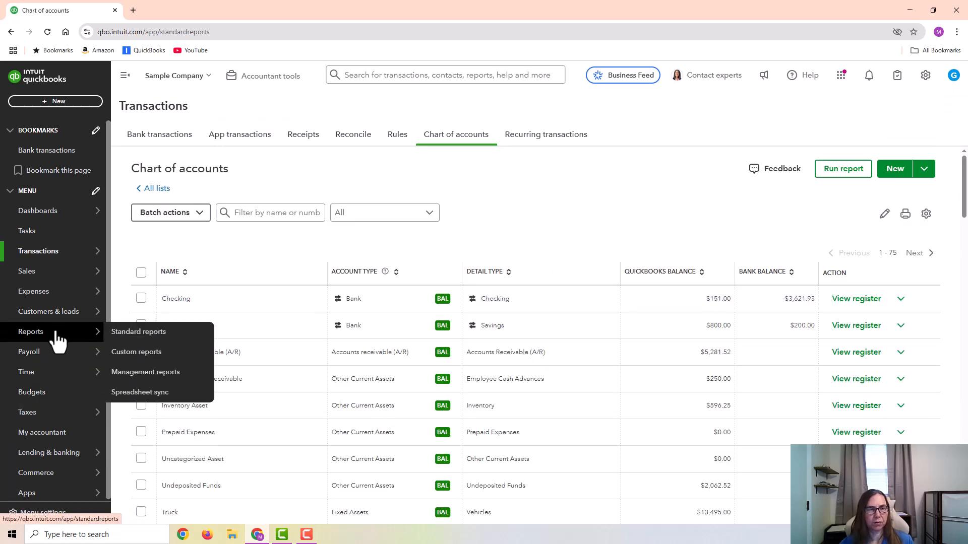
click(138, 331)
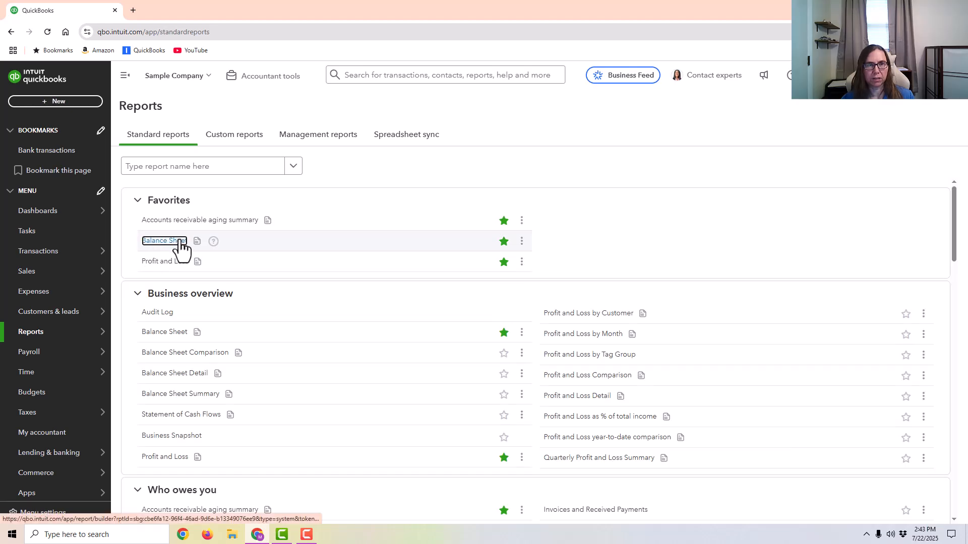
click(164, 241)
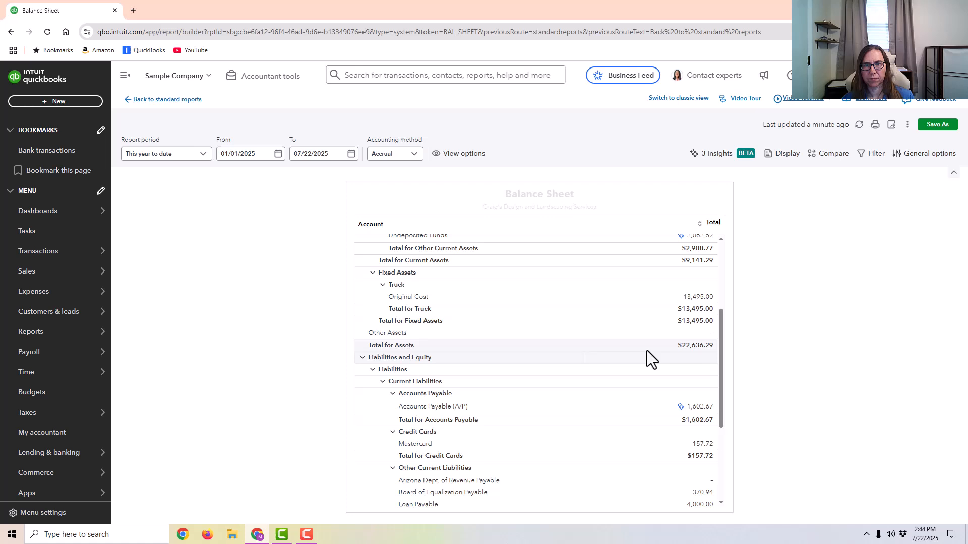
scroll(down, 3)
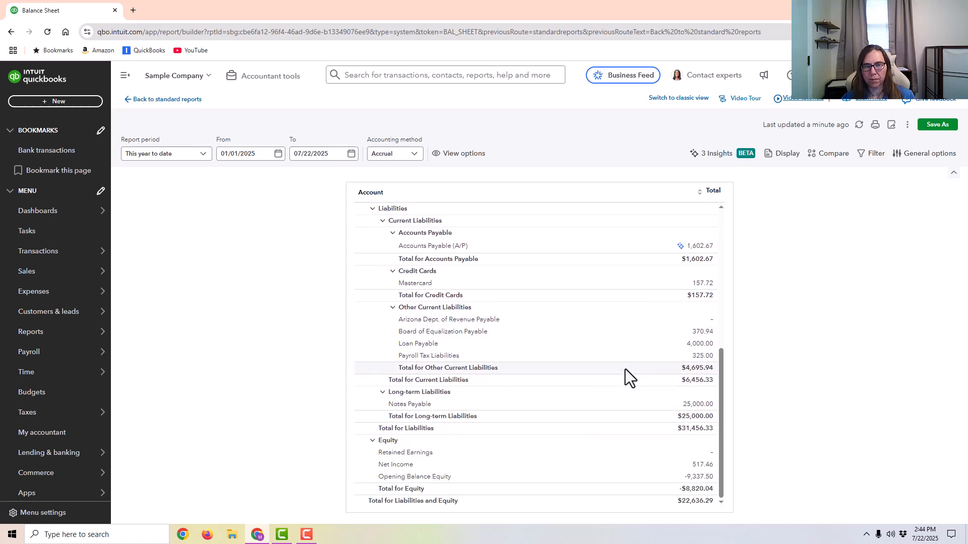
scroll(up, 3)
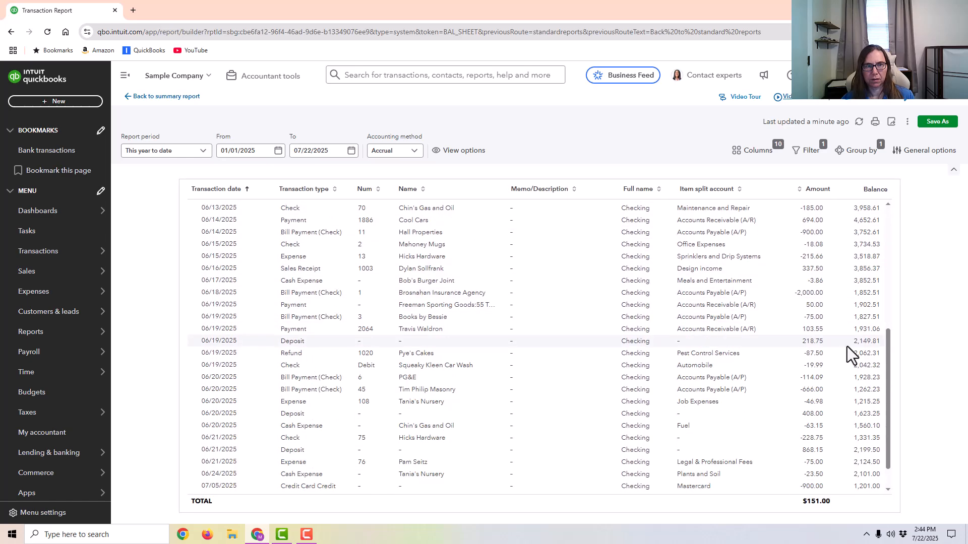
Step: Review the last Checking transactions and return to the Balance Sheet summary
scroll(down, 3)
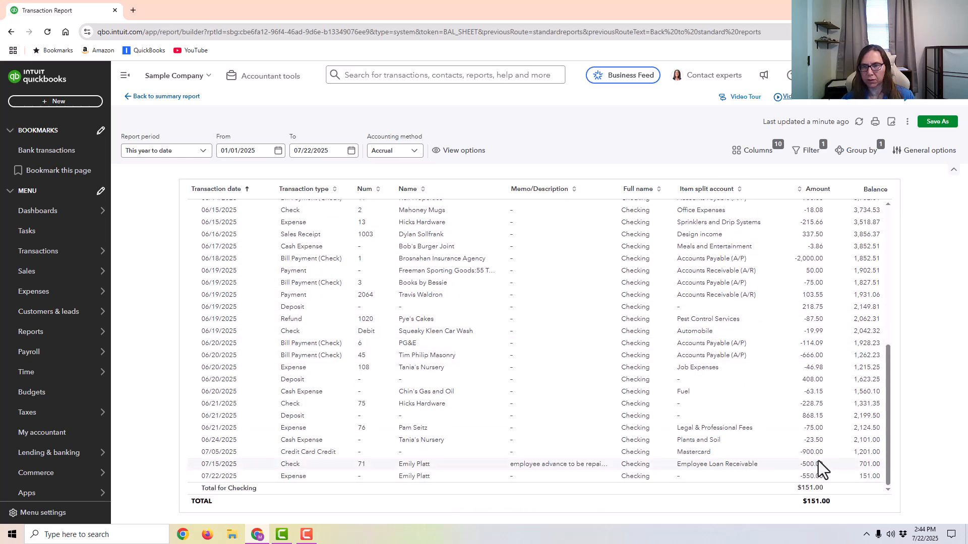
mouse_move(812, 464)
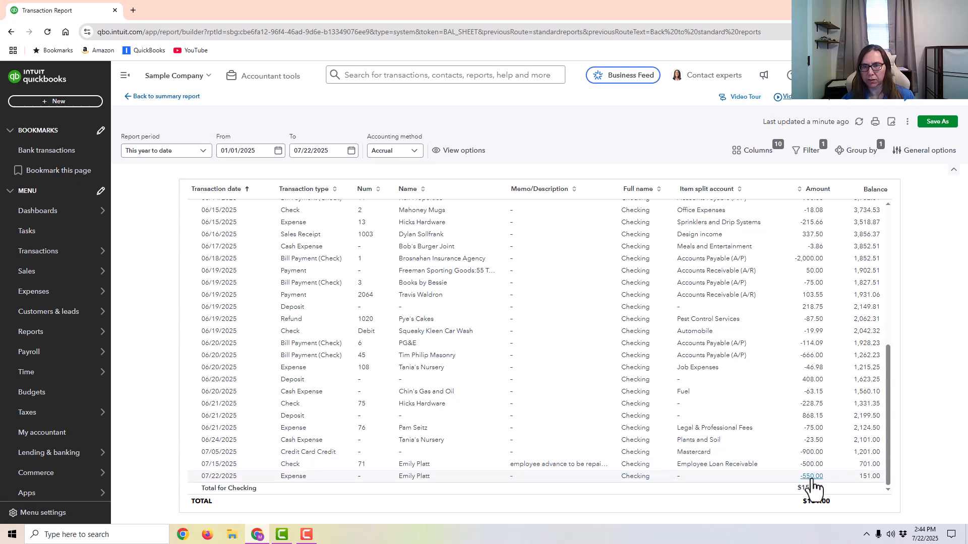
mouse_move(813, 476)
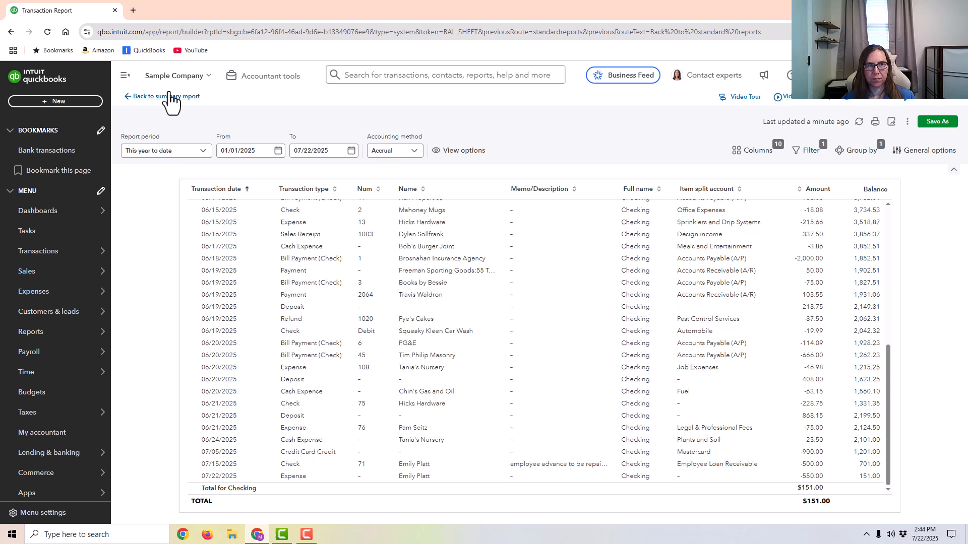
click(167, 97)
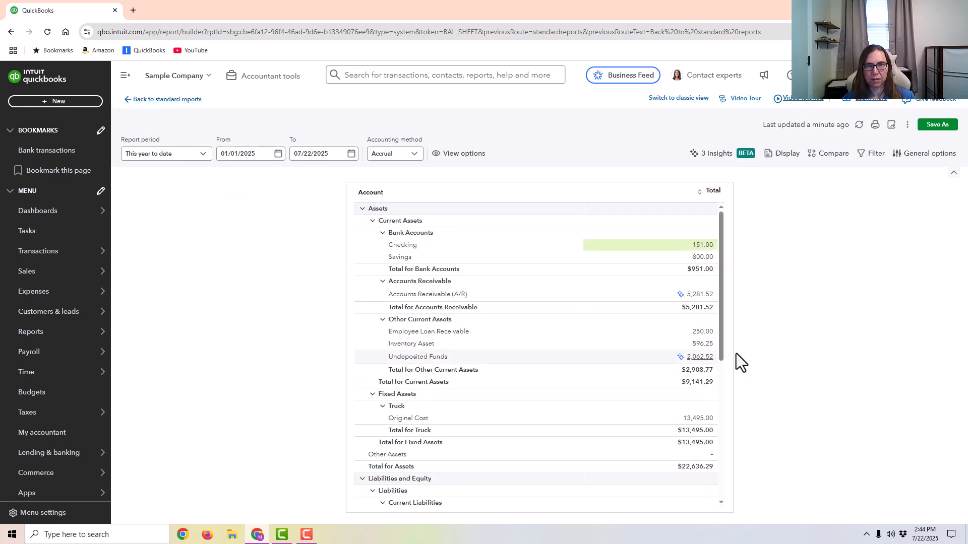
Step: Drill into Employee Loan Receivable's $250.00, confirm the $500 advance and $250 repayment, and return to the summary
scroll(down, 3)
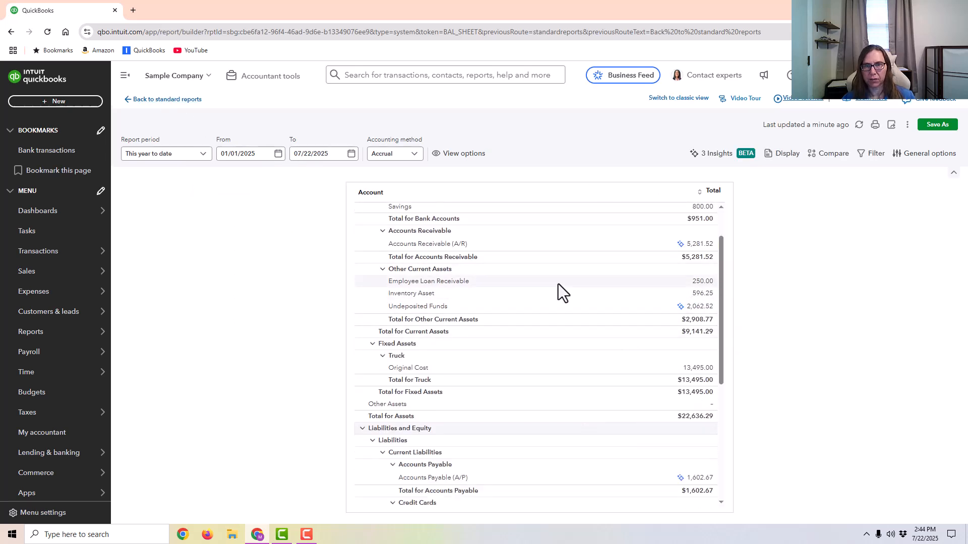
mouse_move(697, 296)
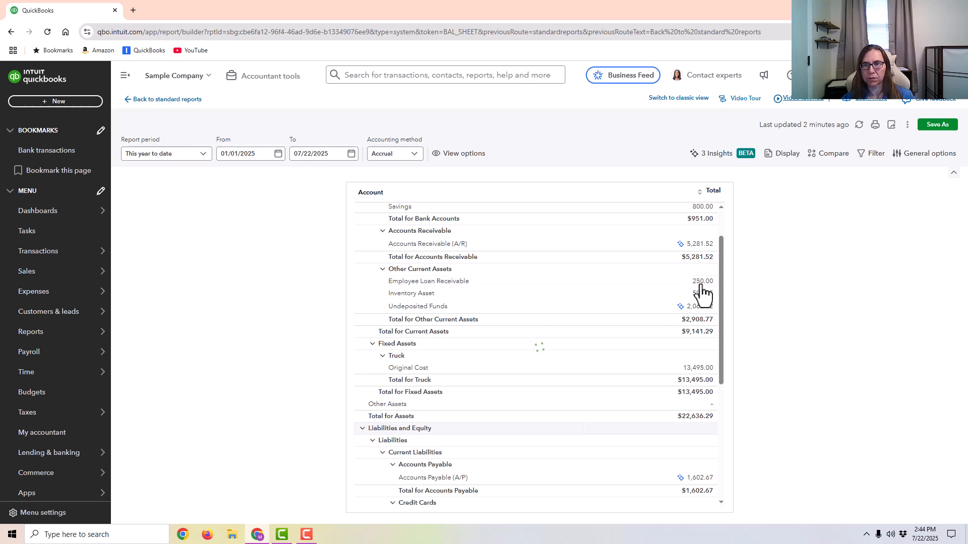
click(703, 281)
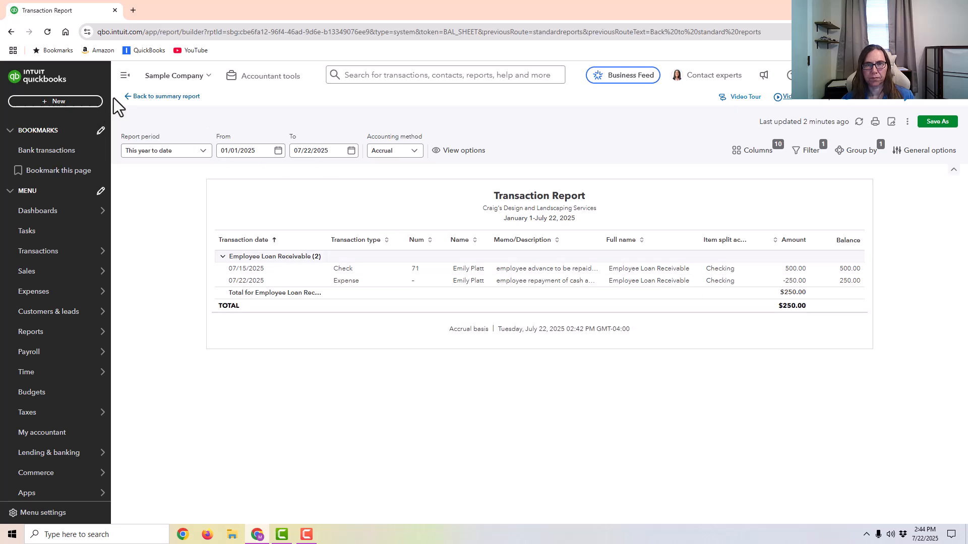
click(165, 97)
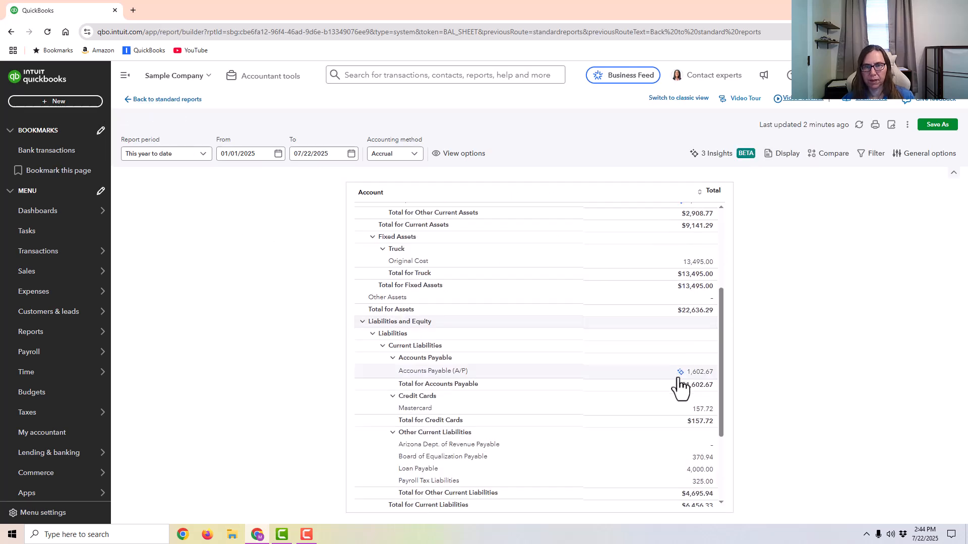
Step: Drill into Payroll Tax Liabilities' $325.00 detail ($200 and $125 entries) and return to the summary
scroll(down, 3)
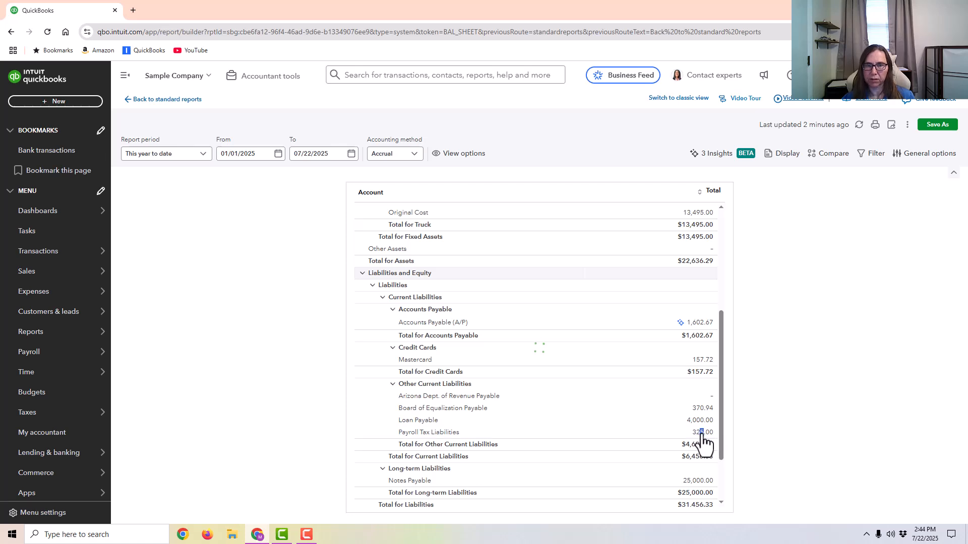
click(699, 433)
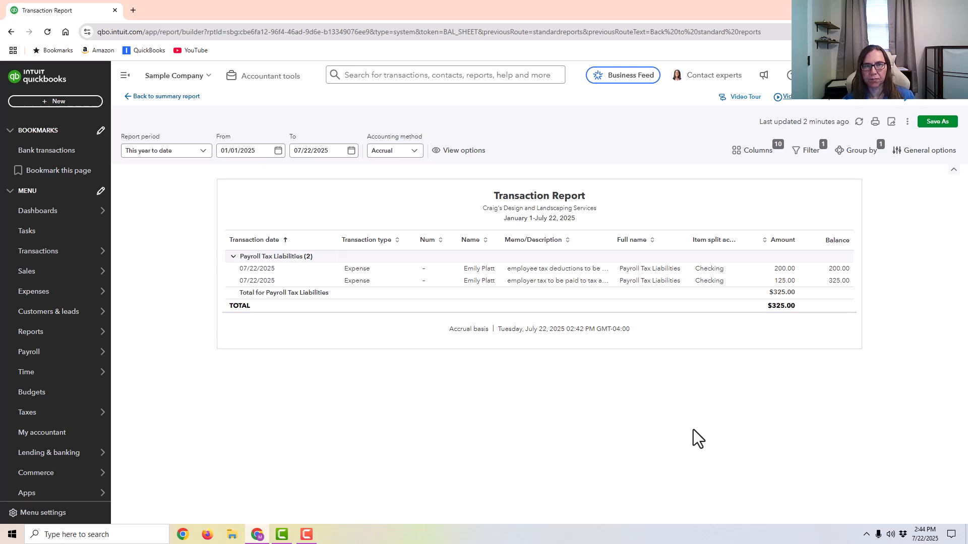
click(166, 96)
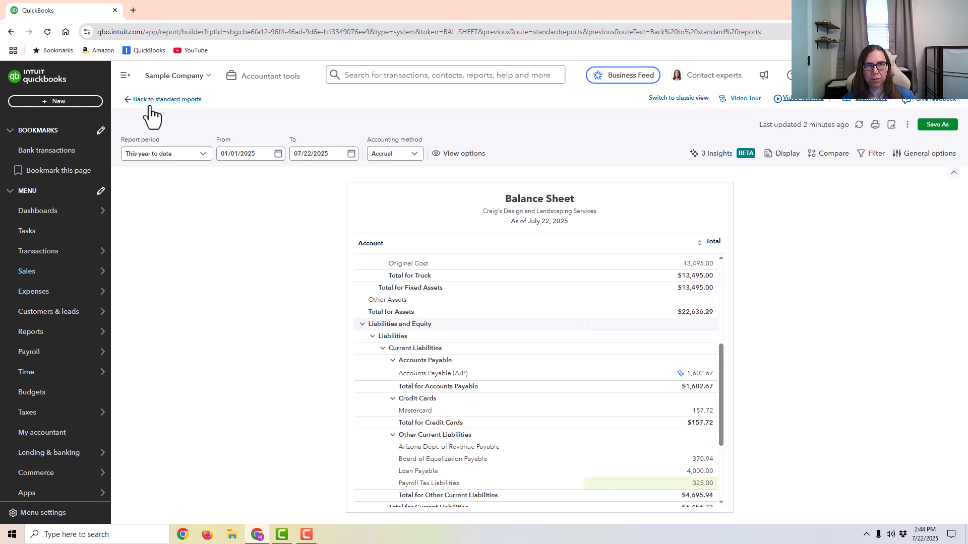
Step: Go back to standard reports and run the year-to-date Profit and Loss
click(168, 99)
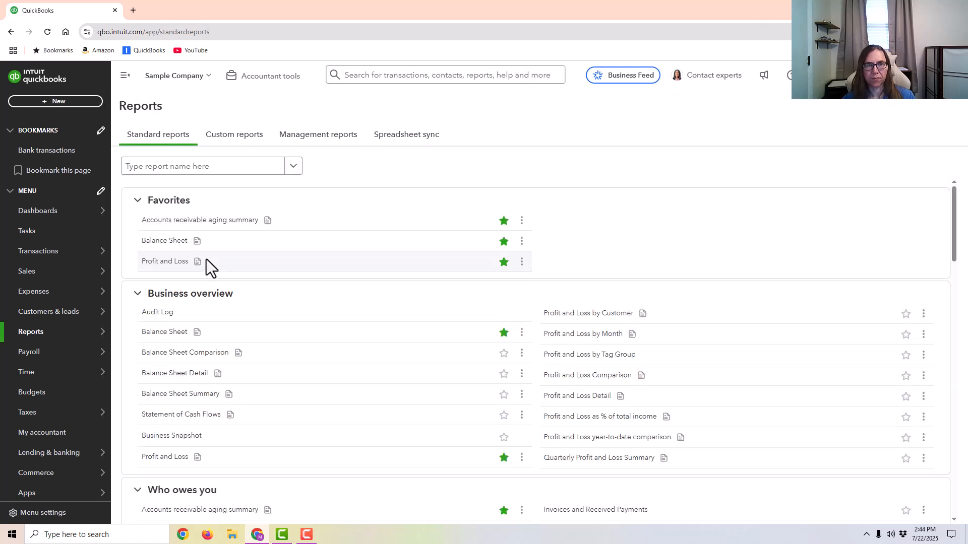
click(164, 261)
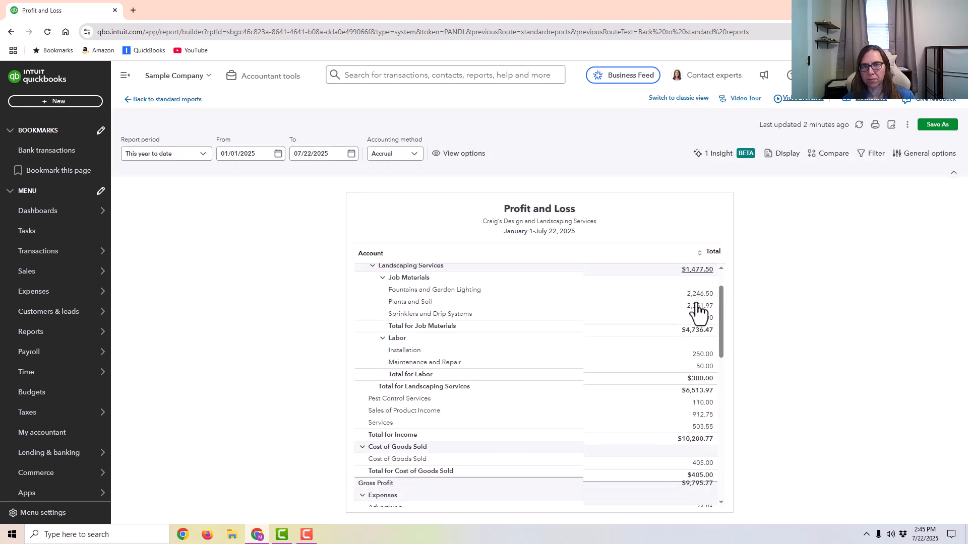
Step: Review Payroll Expenses (Salaries 1,000.00, Payroll Tax 125.00) and return to the standard reports list
scroll(down, 3)
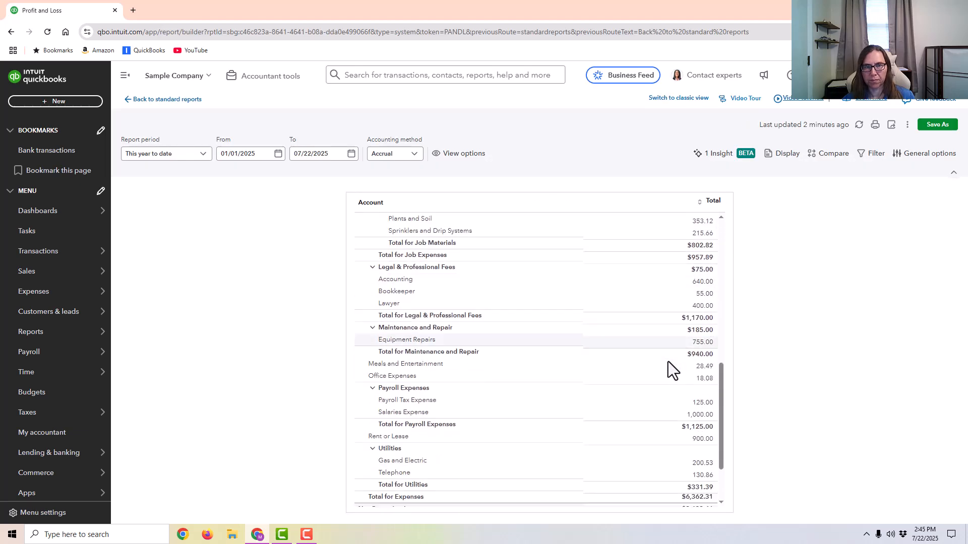
scroll(down, 3)
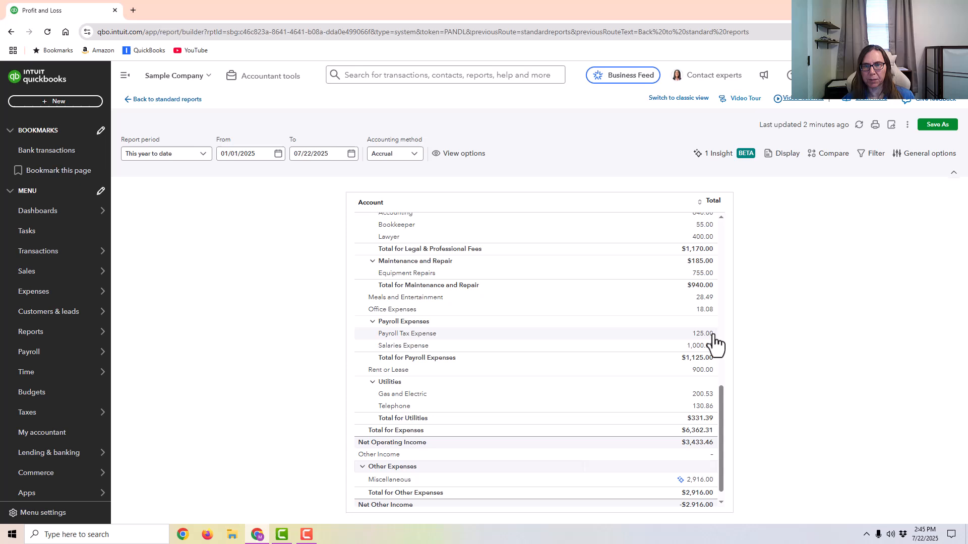
mouse_move(702, 345)
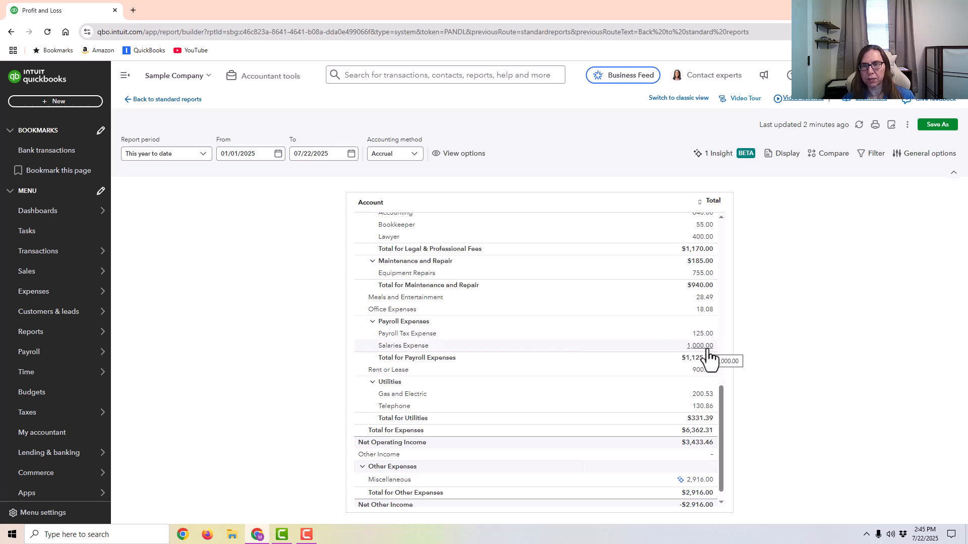
mouse_move(707, 337)
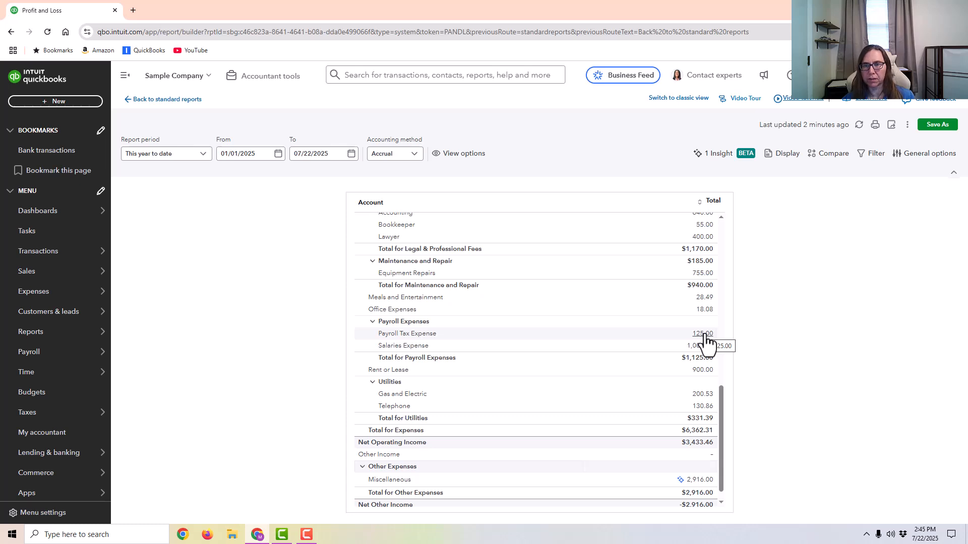
mouse_move(716, 339)
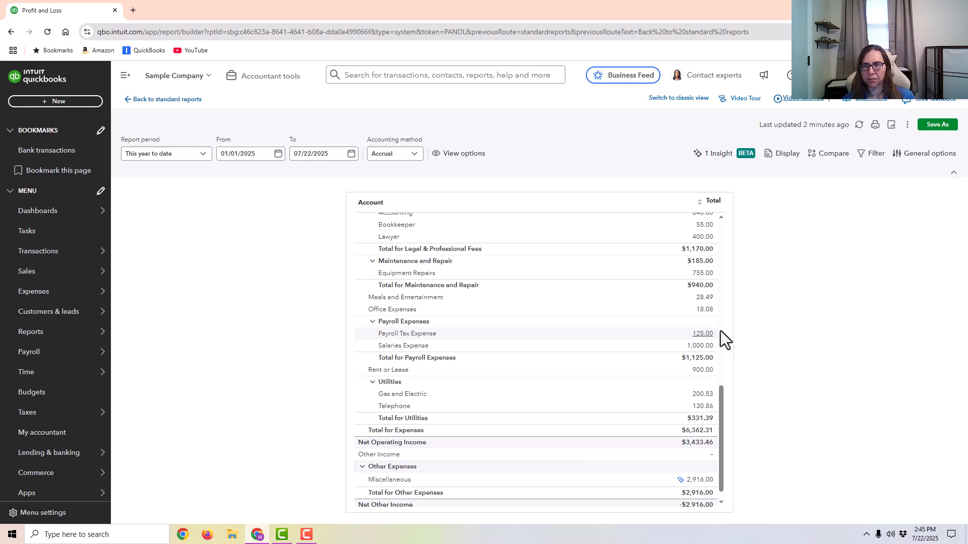
mouse_move(655, 327)
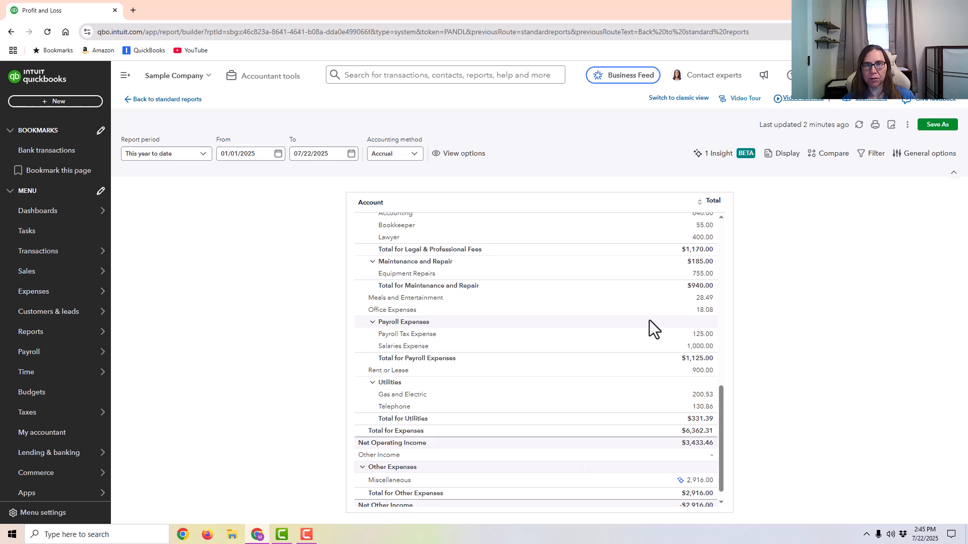
scroll(up, 3)
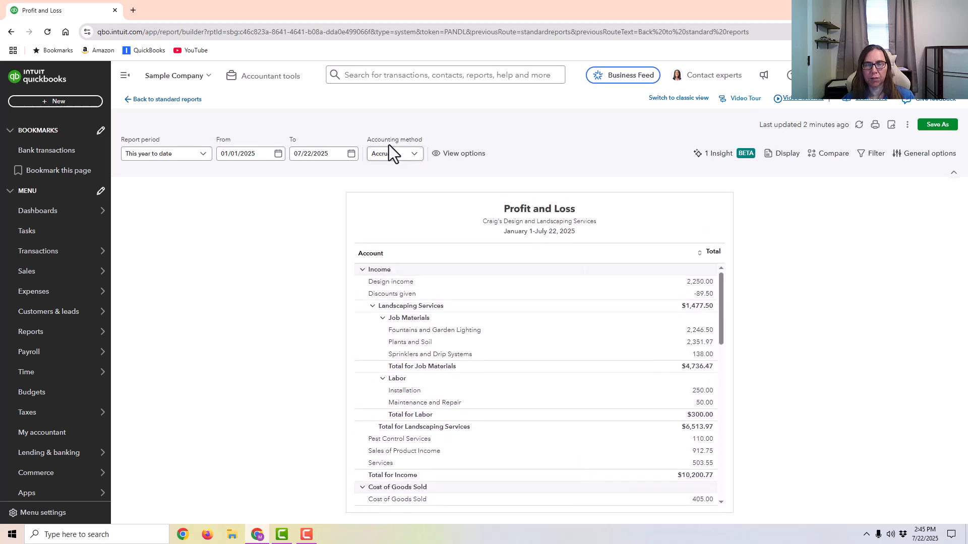
click(166, 100)
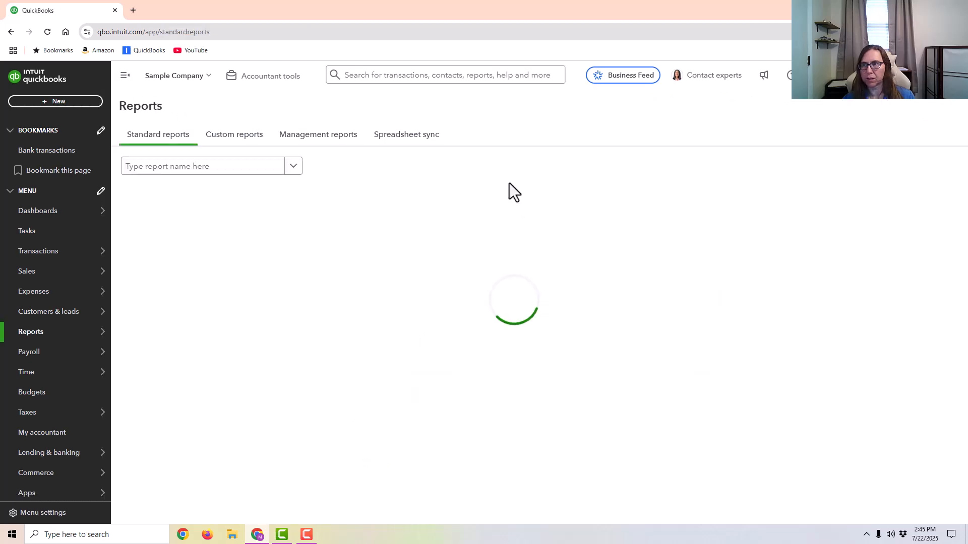
mouse_move(540, 290)
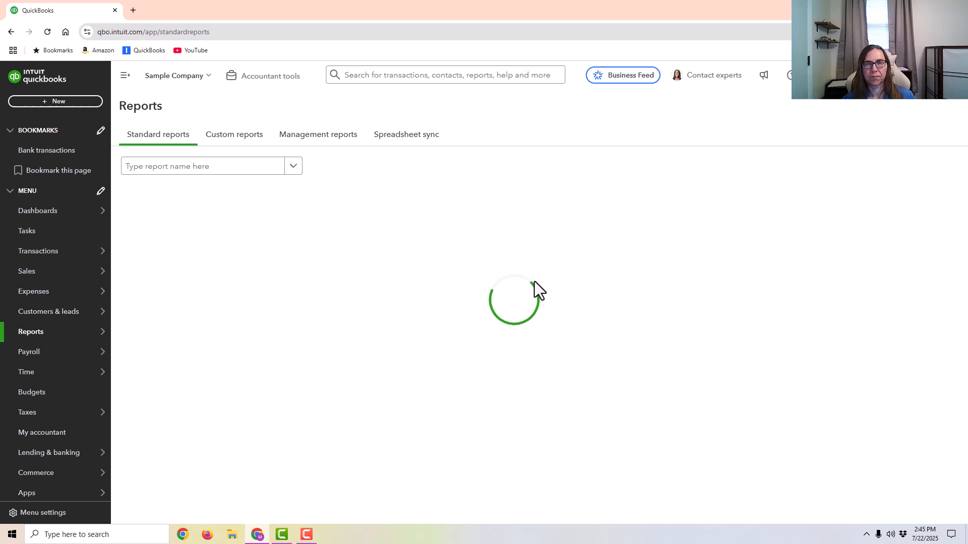